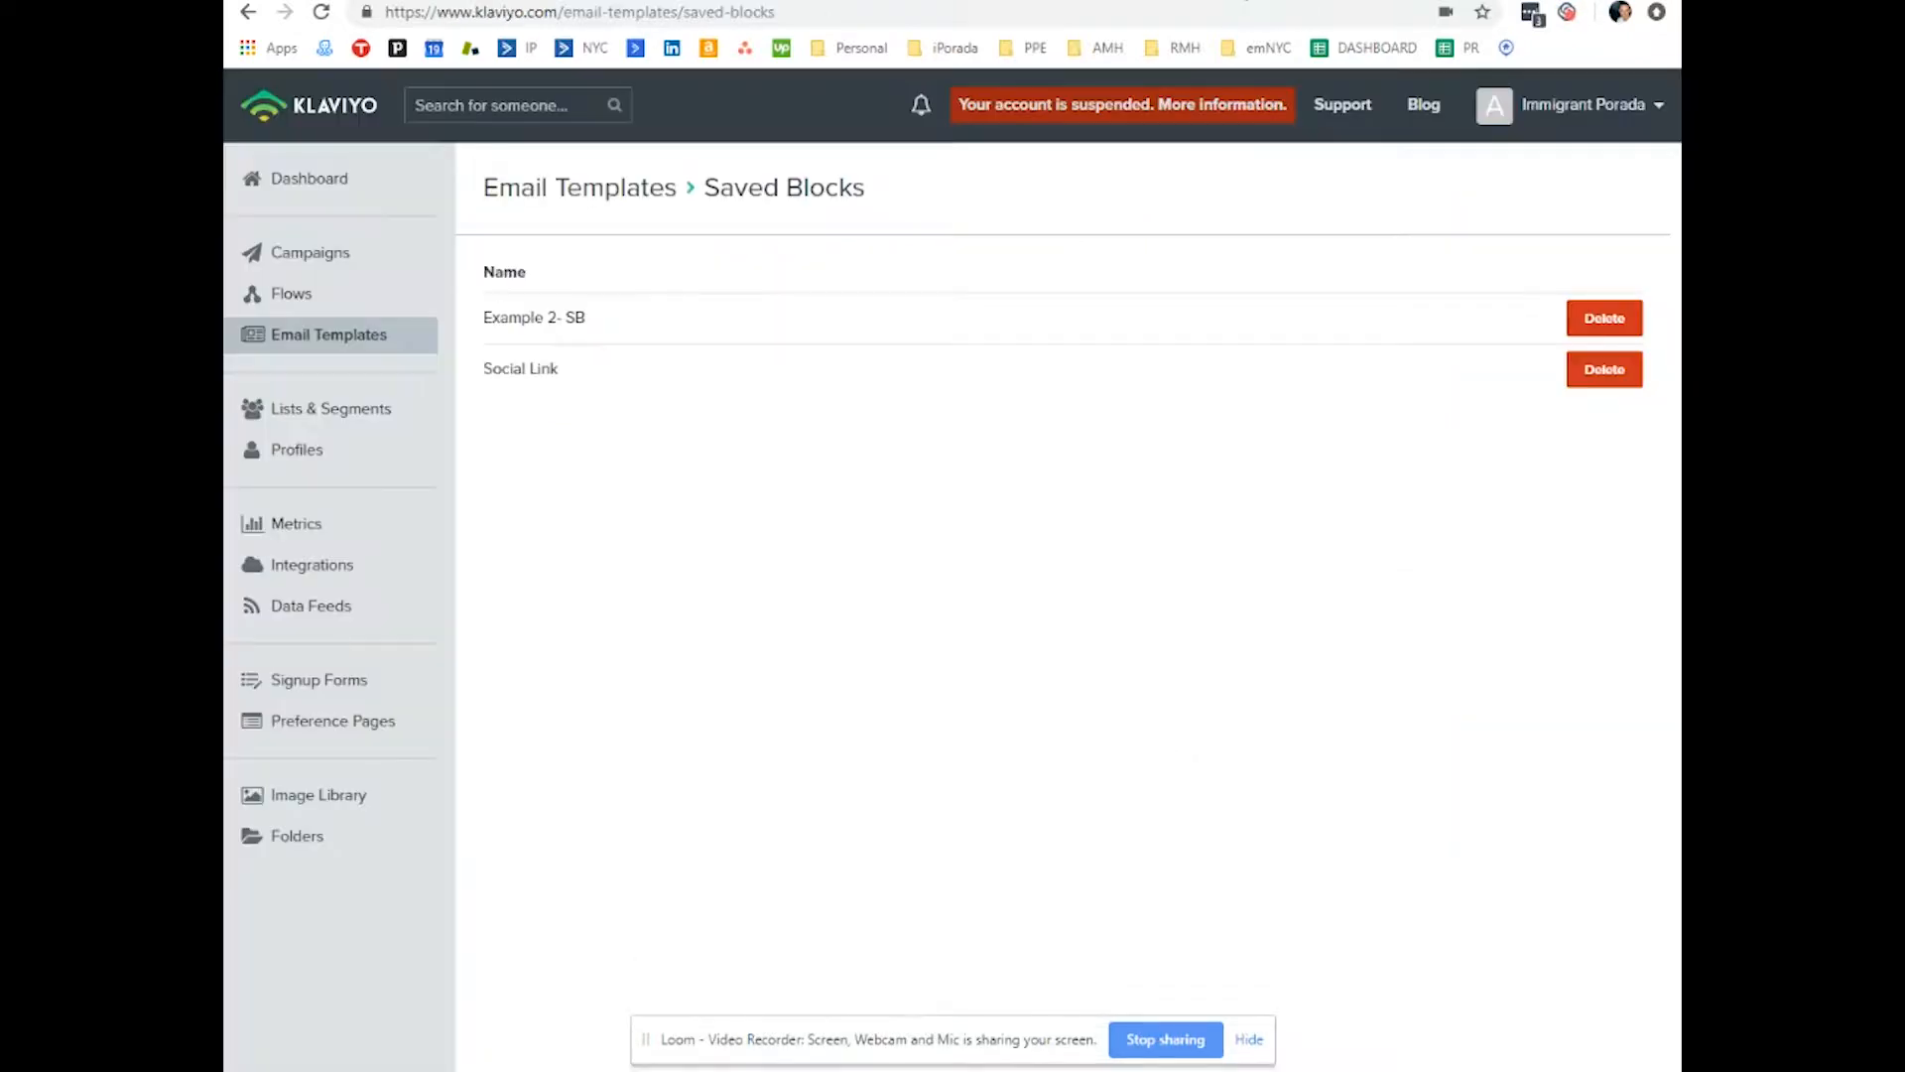
- Go from the saved blocks page to the Email Campaigns list
left_click(310, 252)
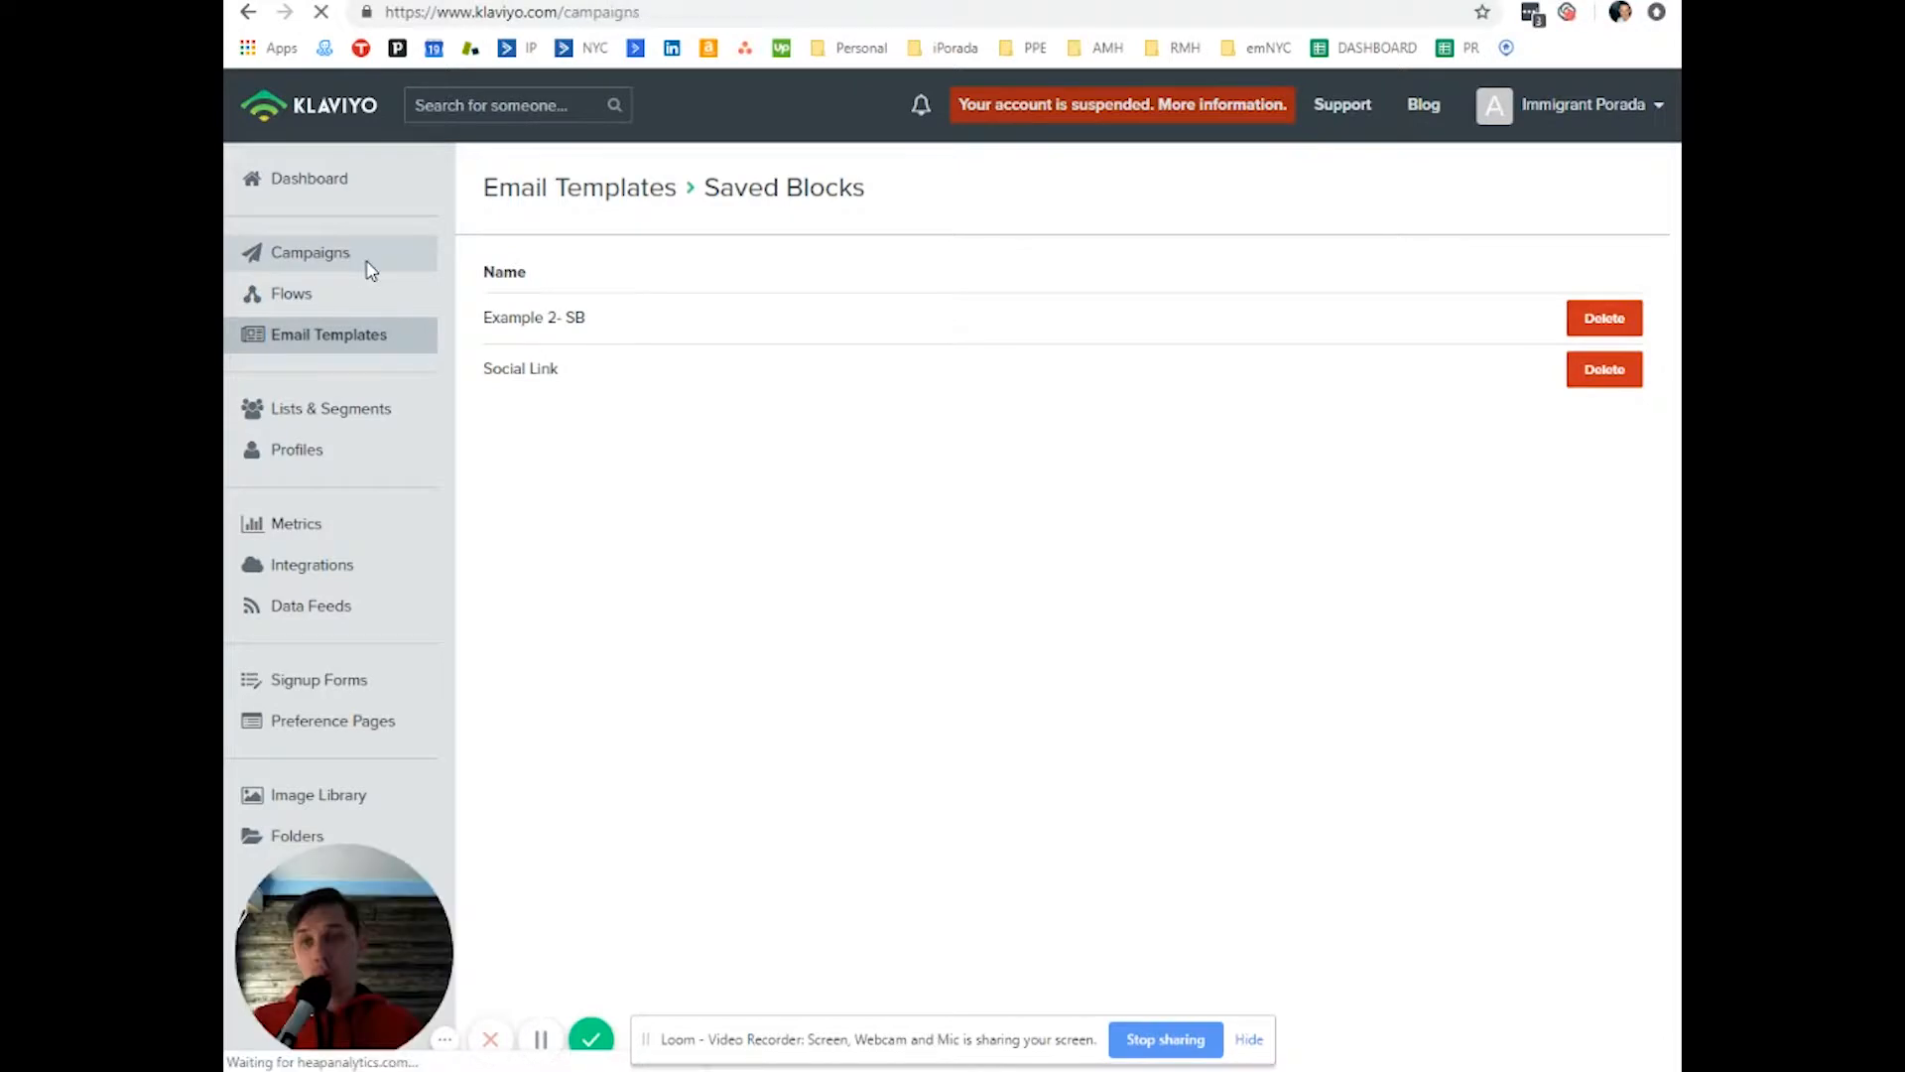
left_click(310, 252)
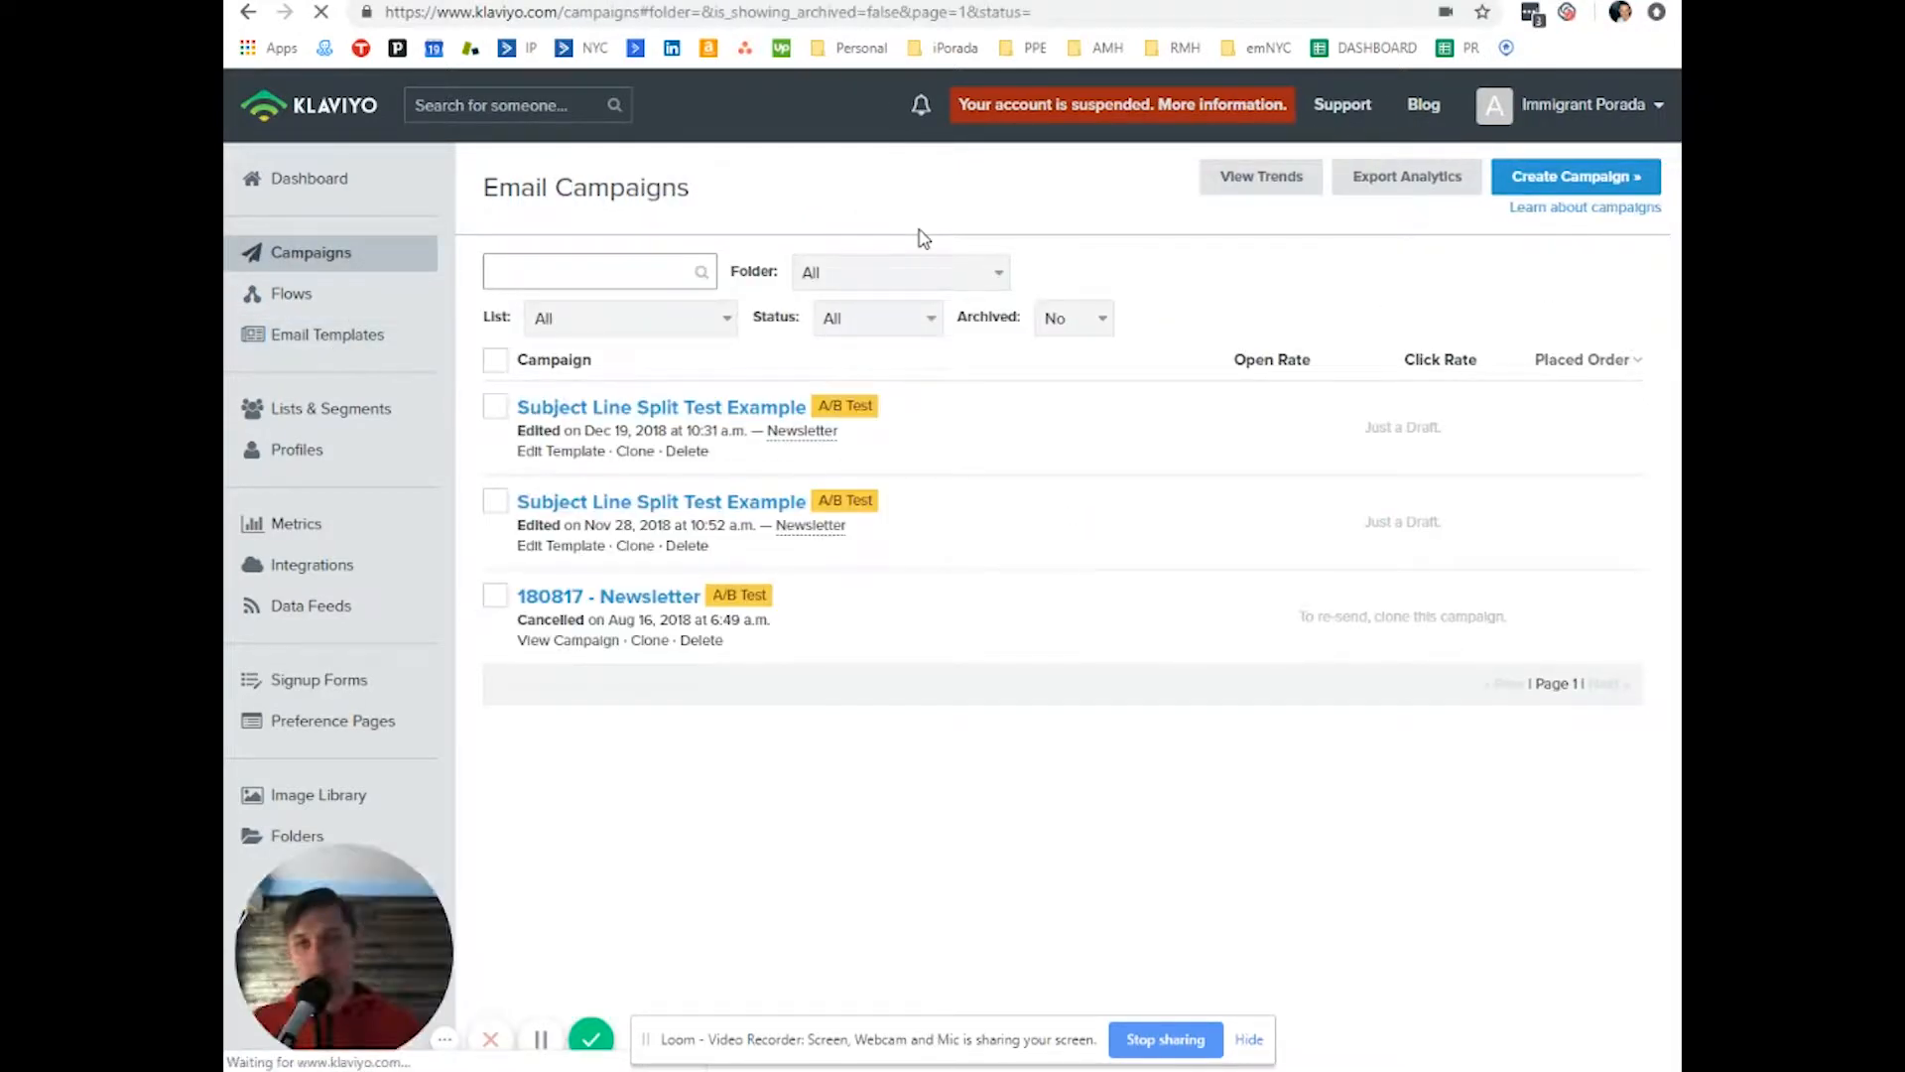
- Create a new email template and browse the Basic layouts, from 1 Column to 3 Columns
left_click(327, 334)
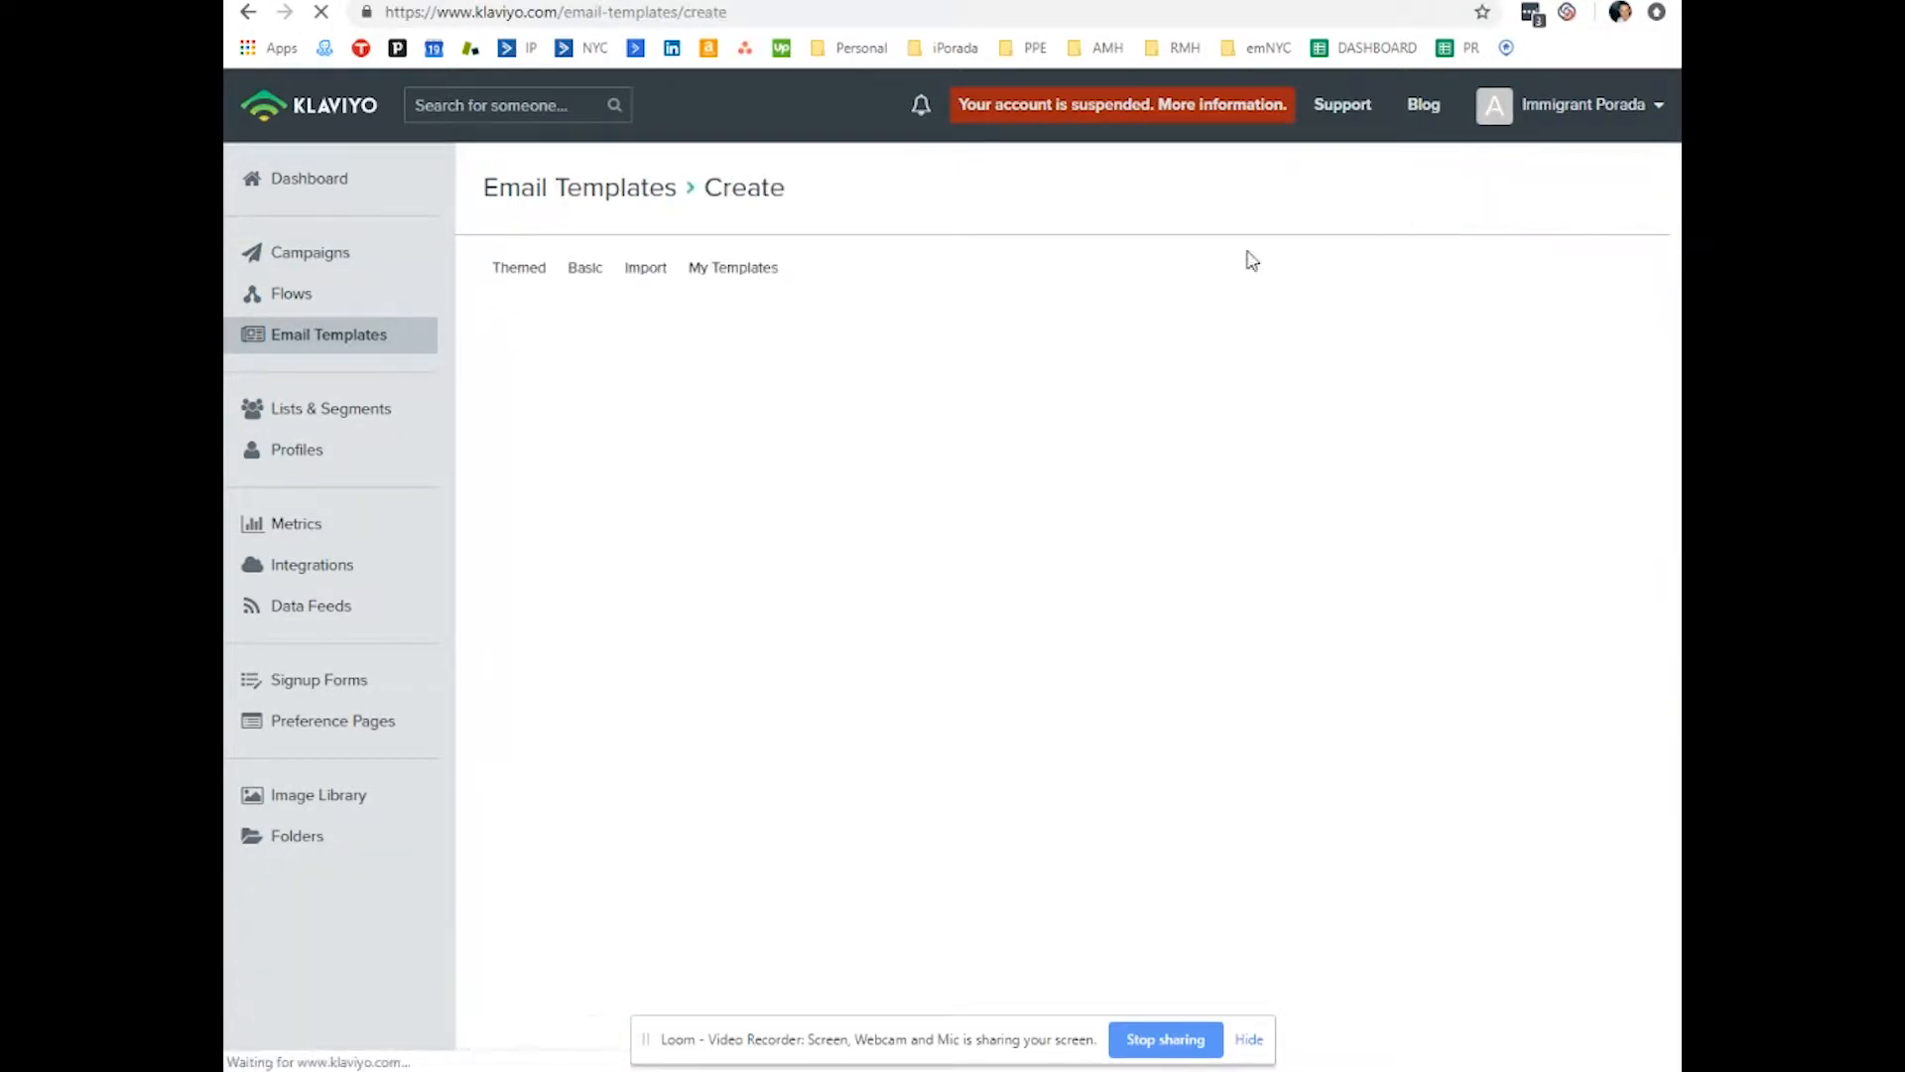
left_click(584, 267)
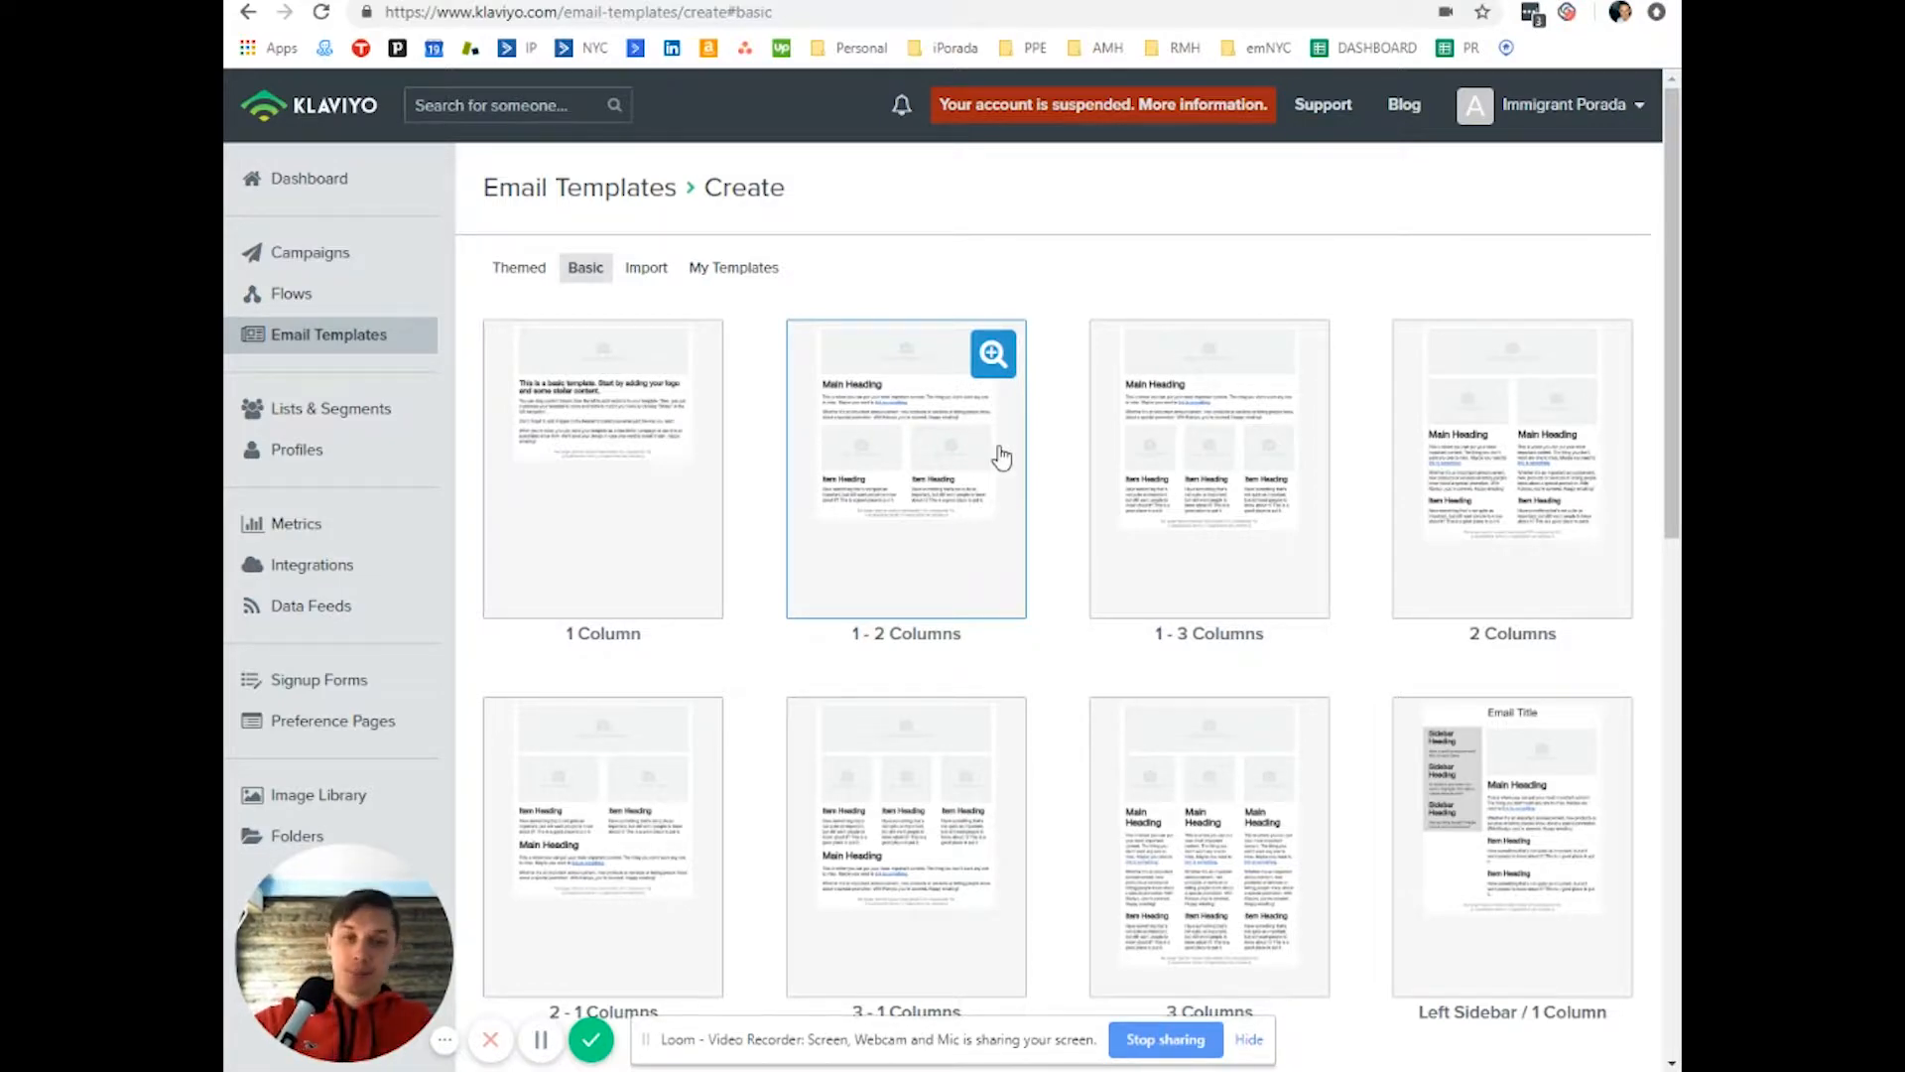
mouse_move(1024, 656)
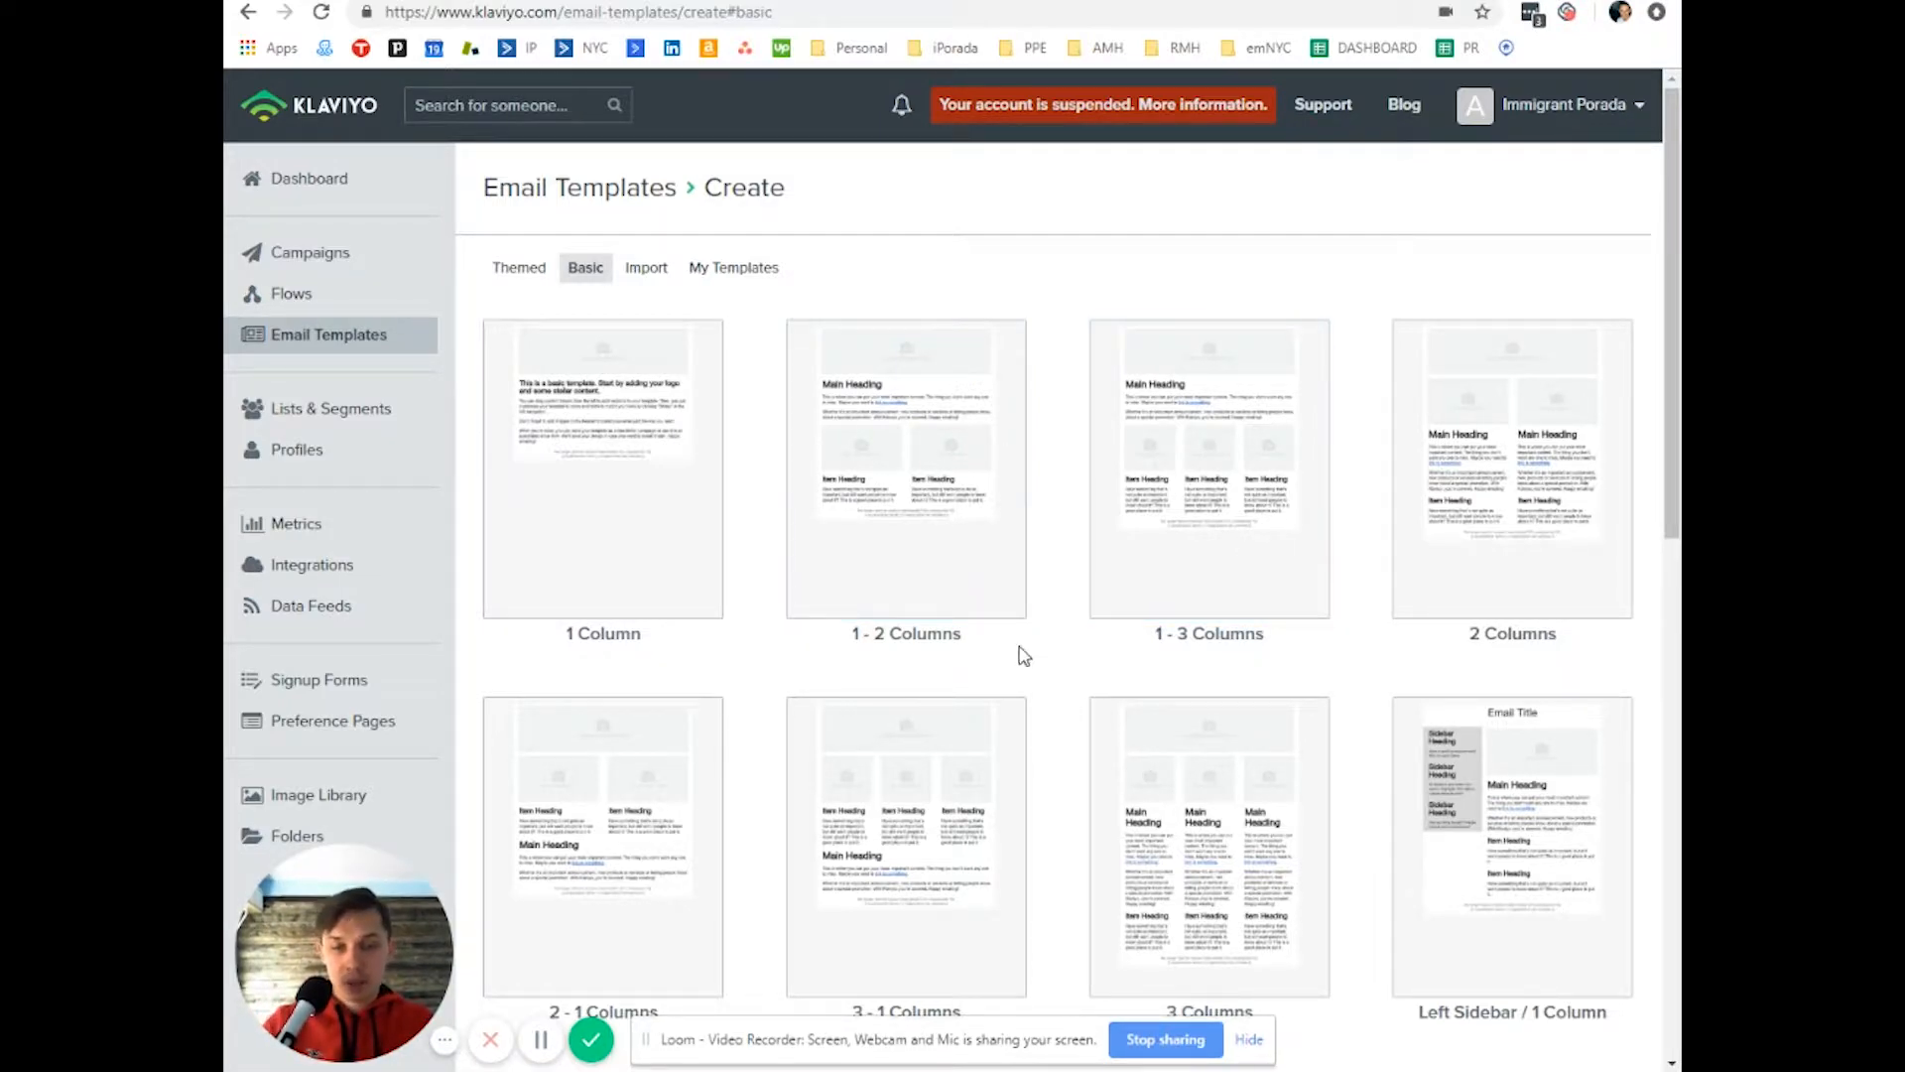
scroll("down", 3)
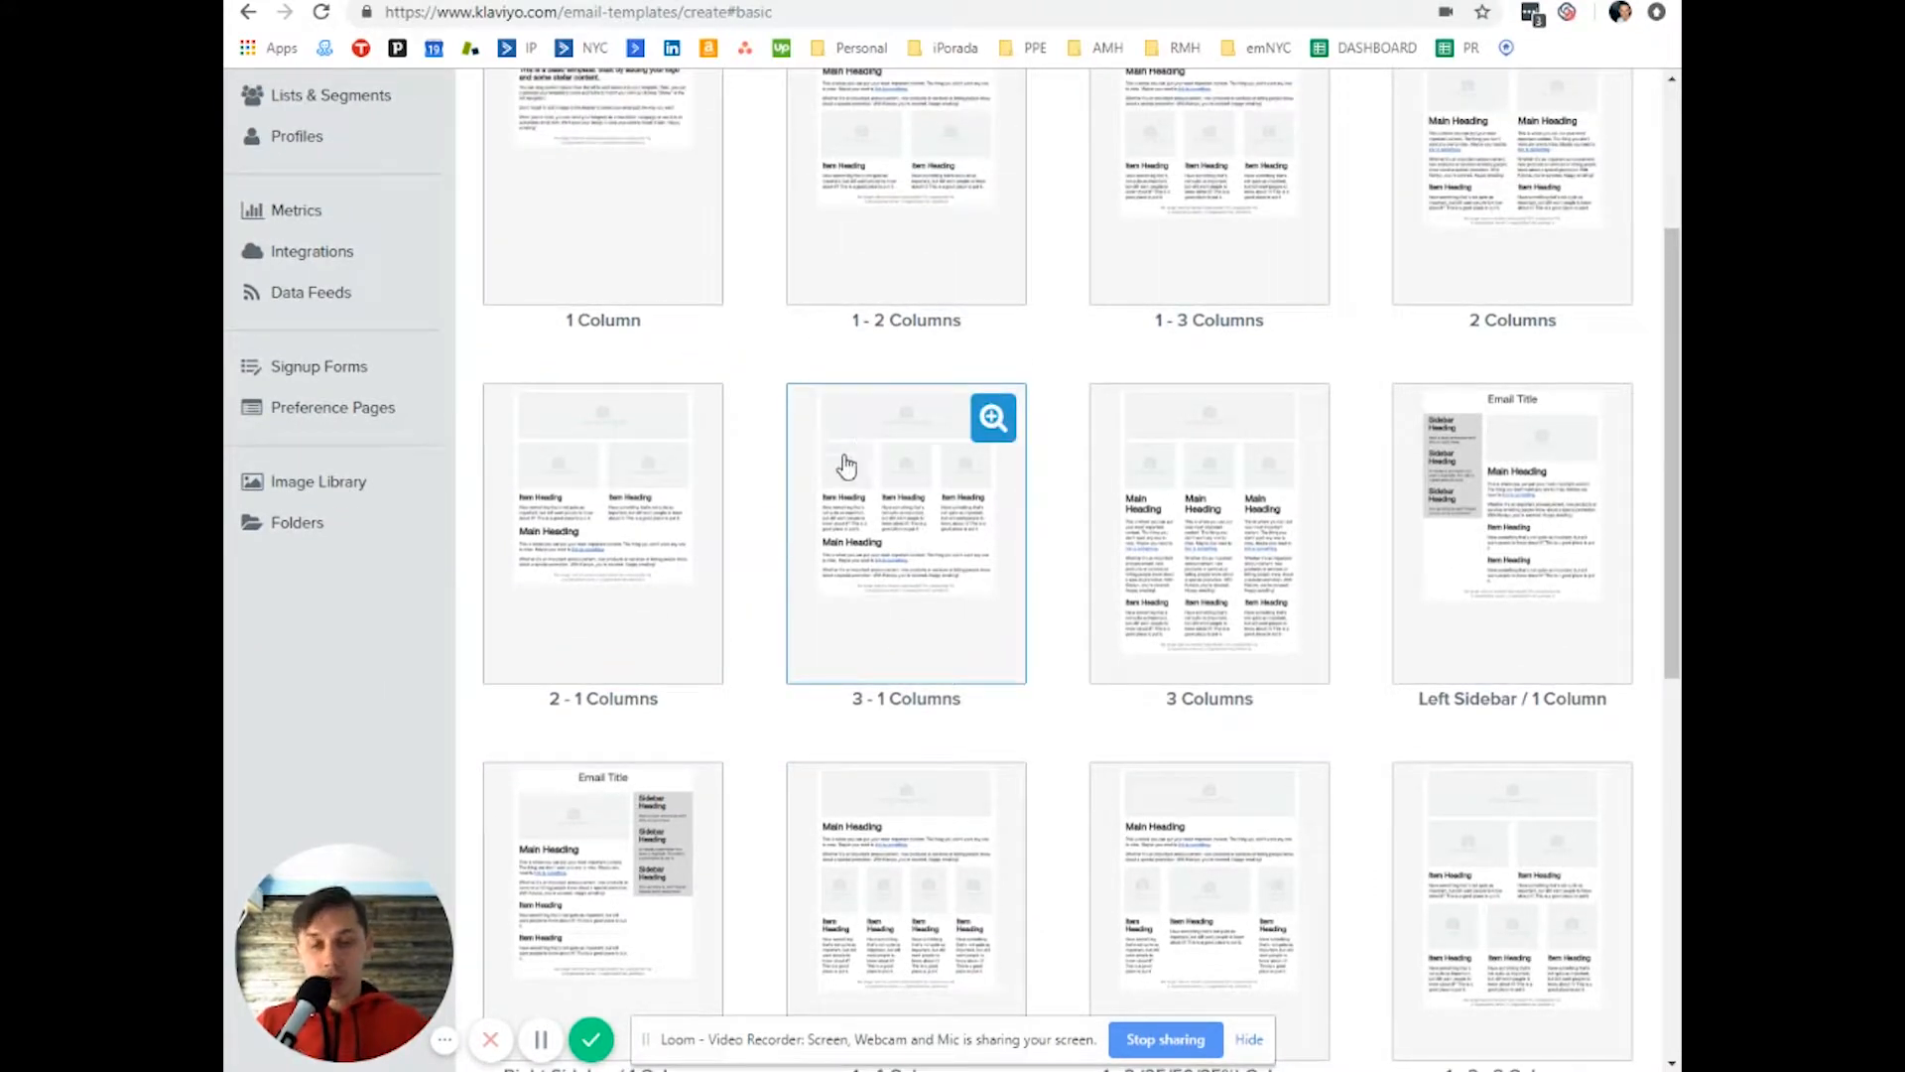
mouse_move(801, 353)
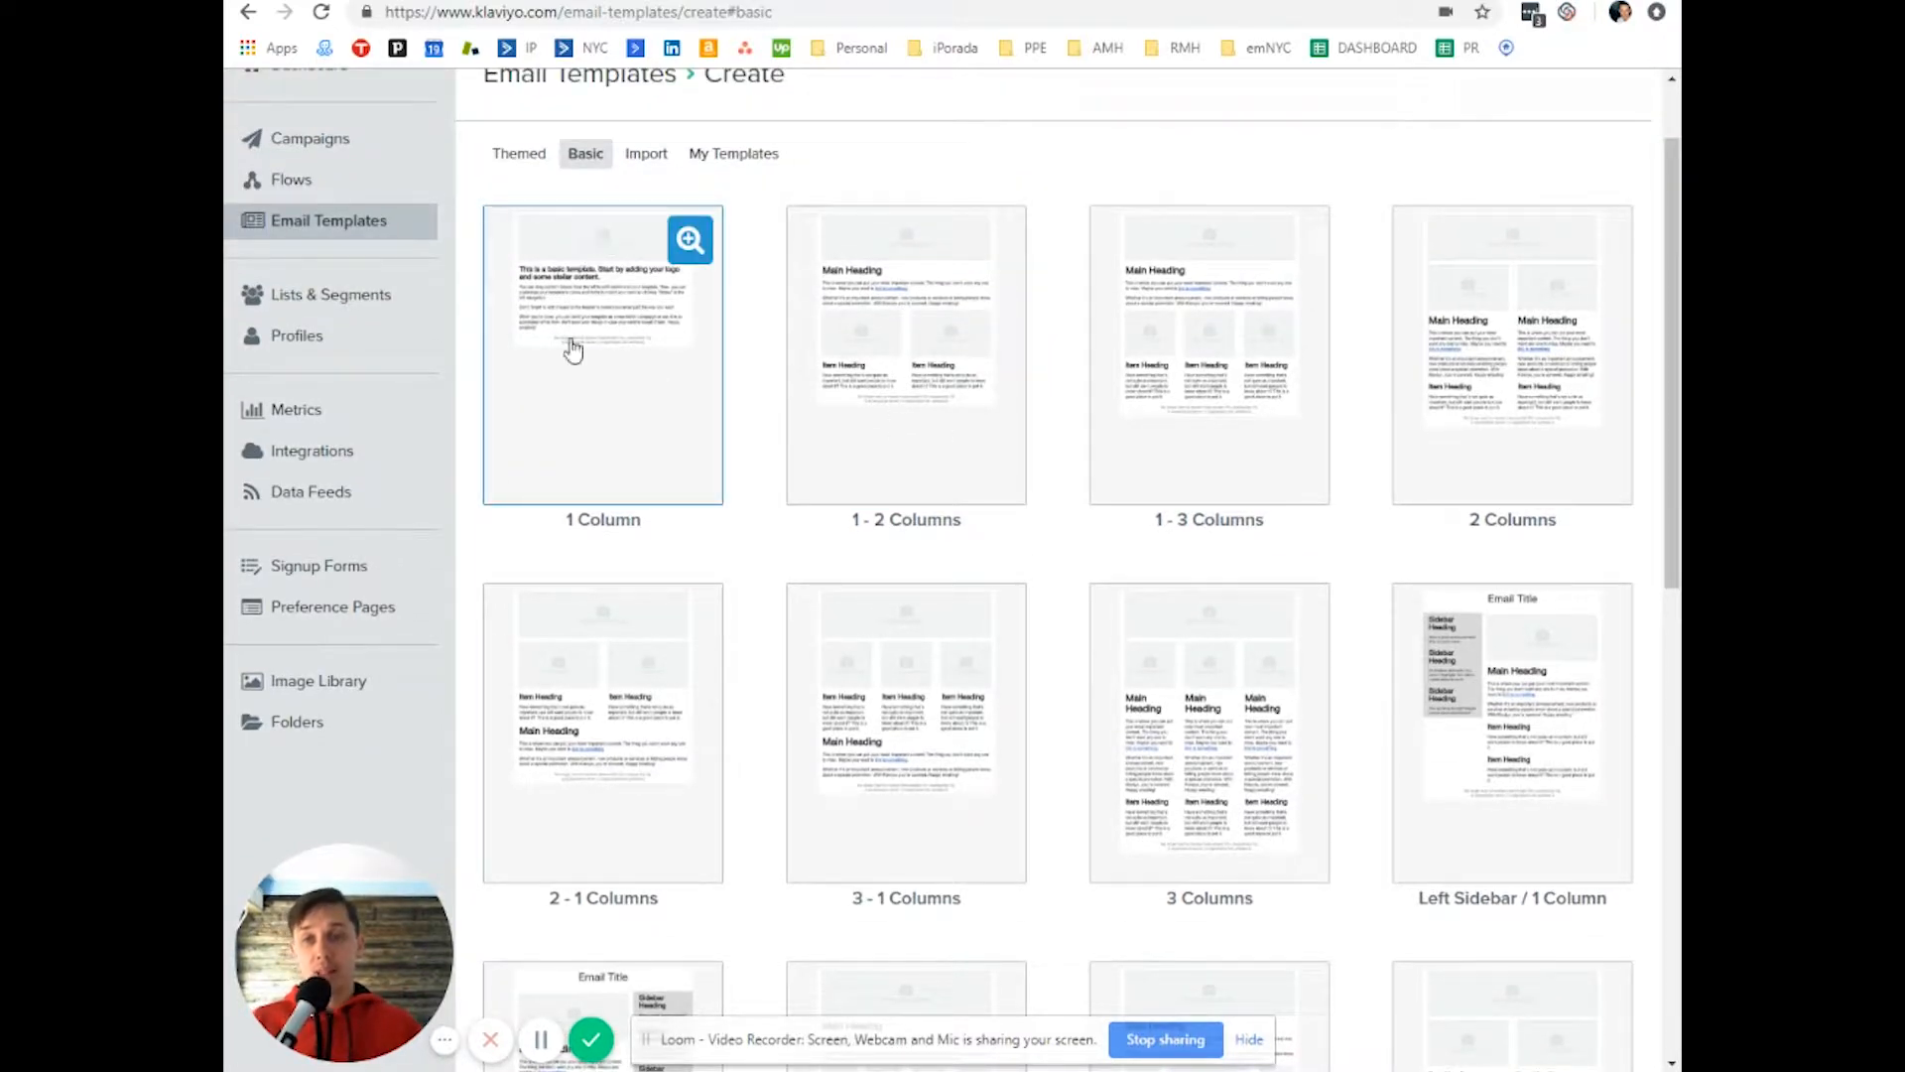
mouse_move(590, 266)
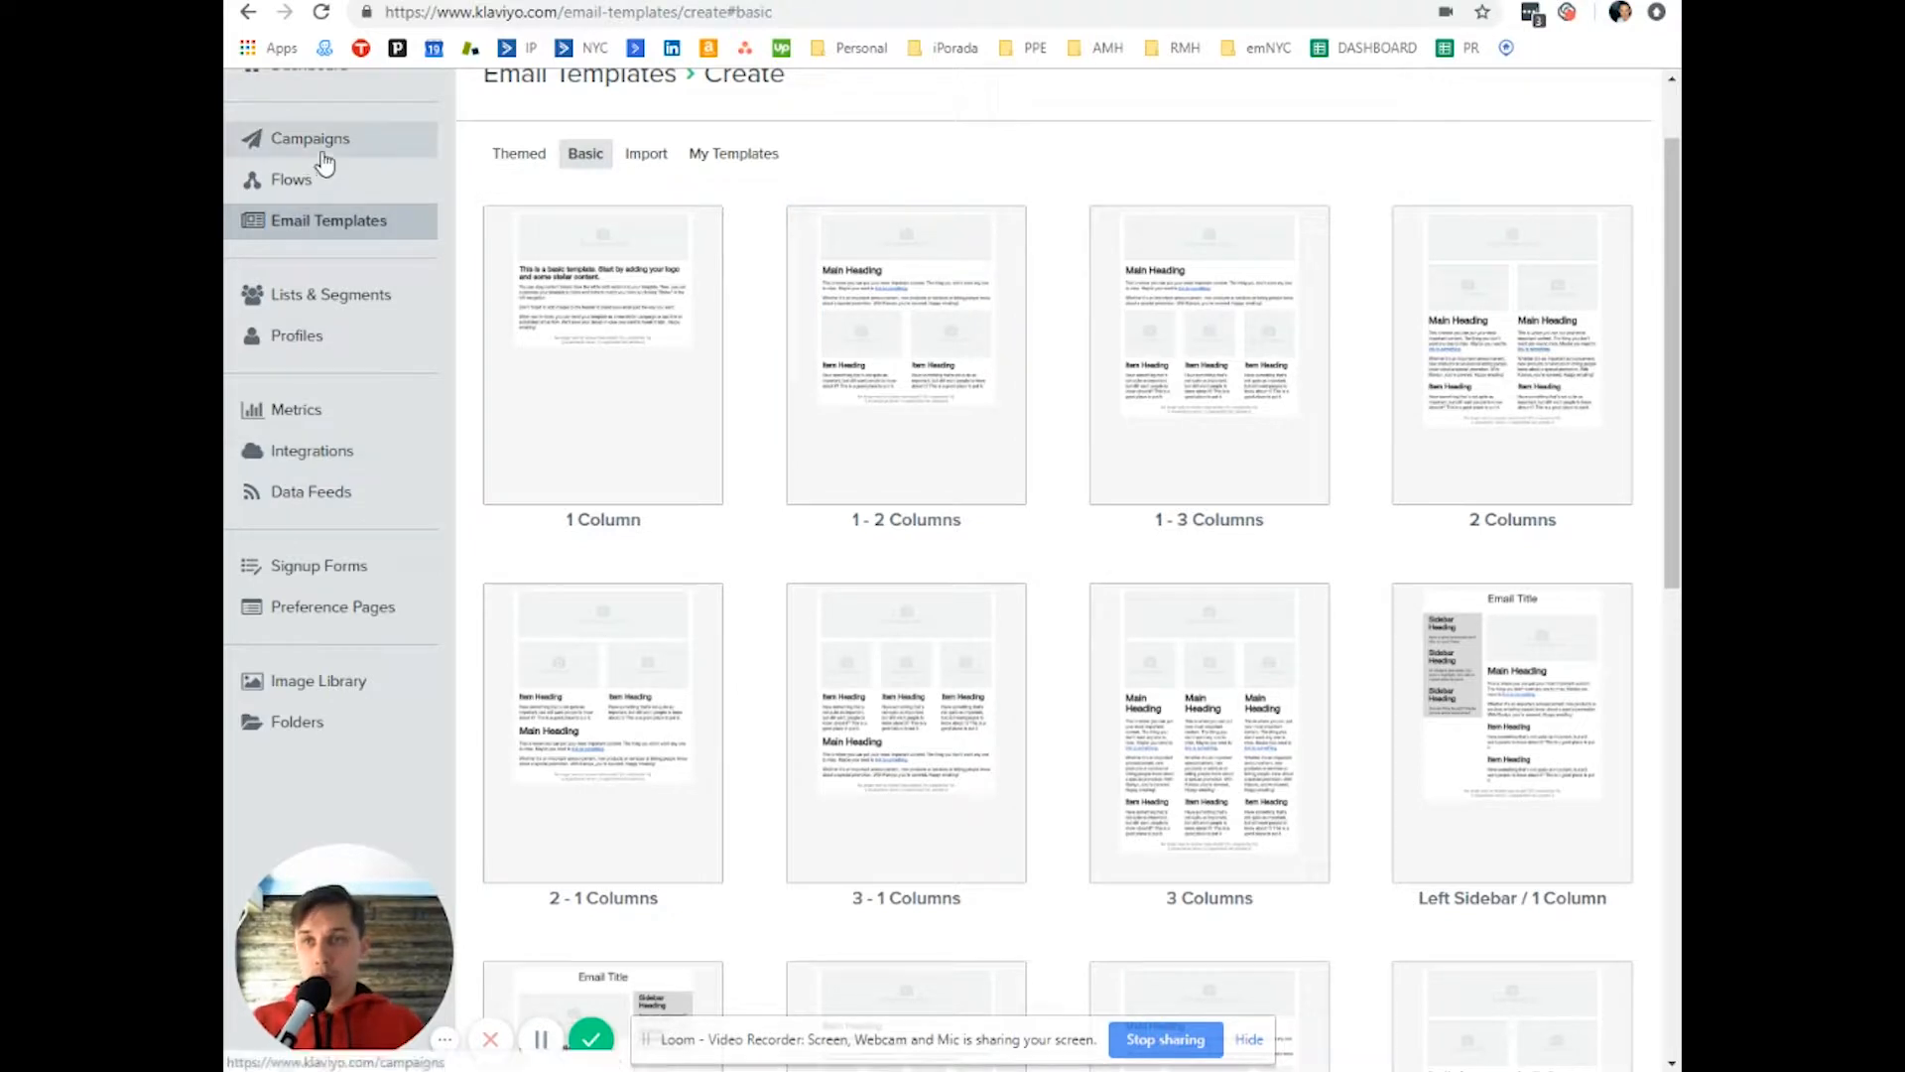
- Open Subject Line Split Test Example's message content and edit variation A
left_click(311, 138)
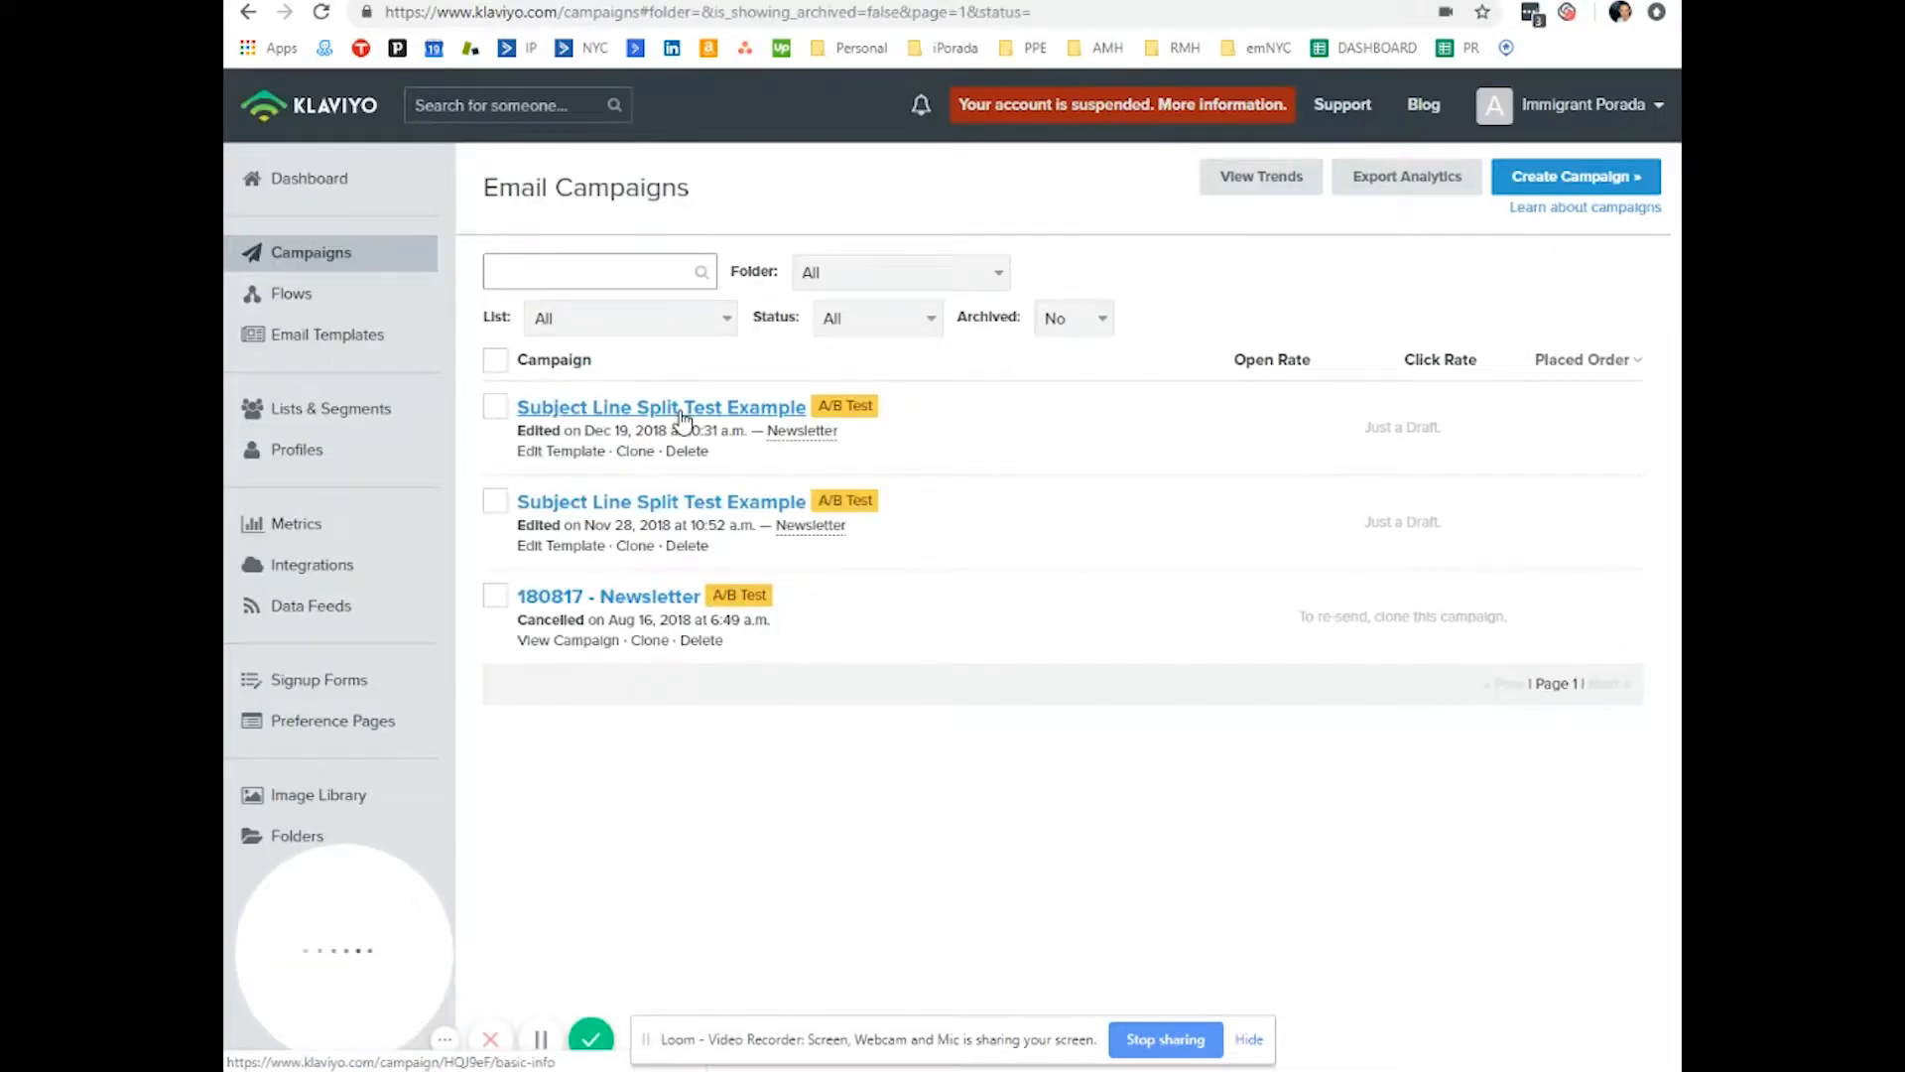
left_click(662, 407)
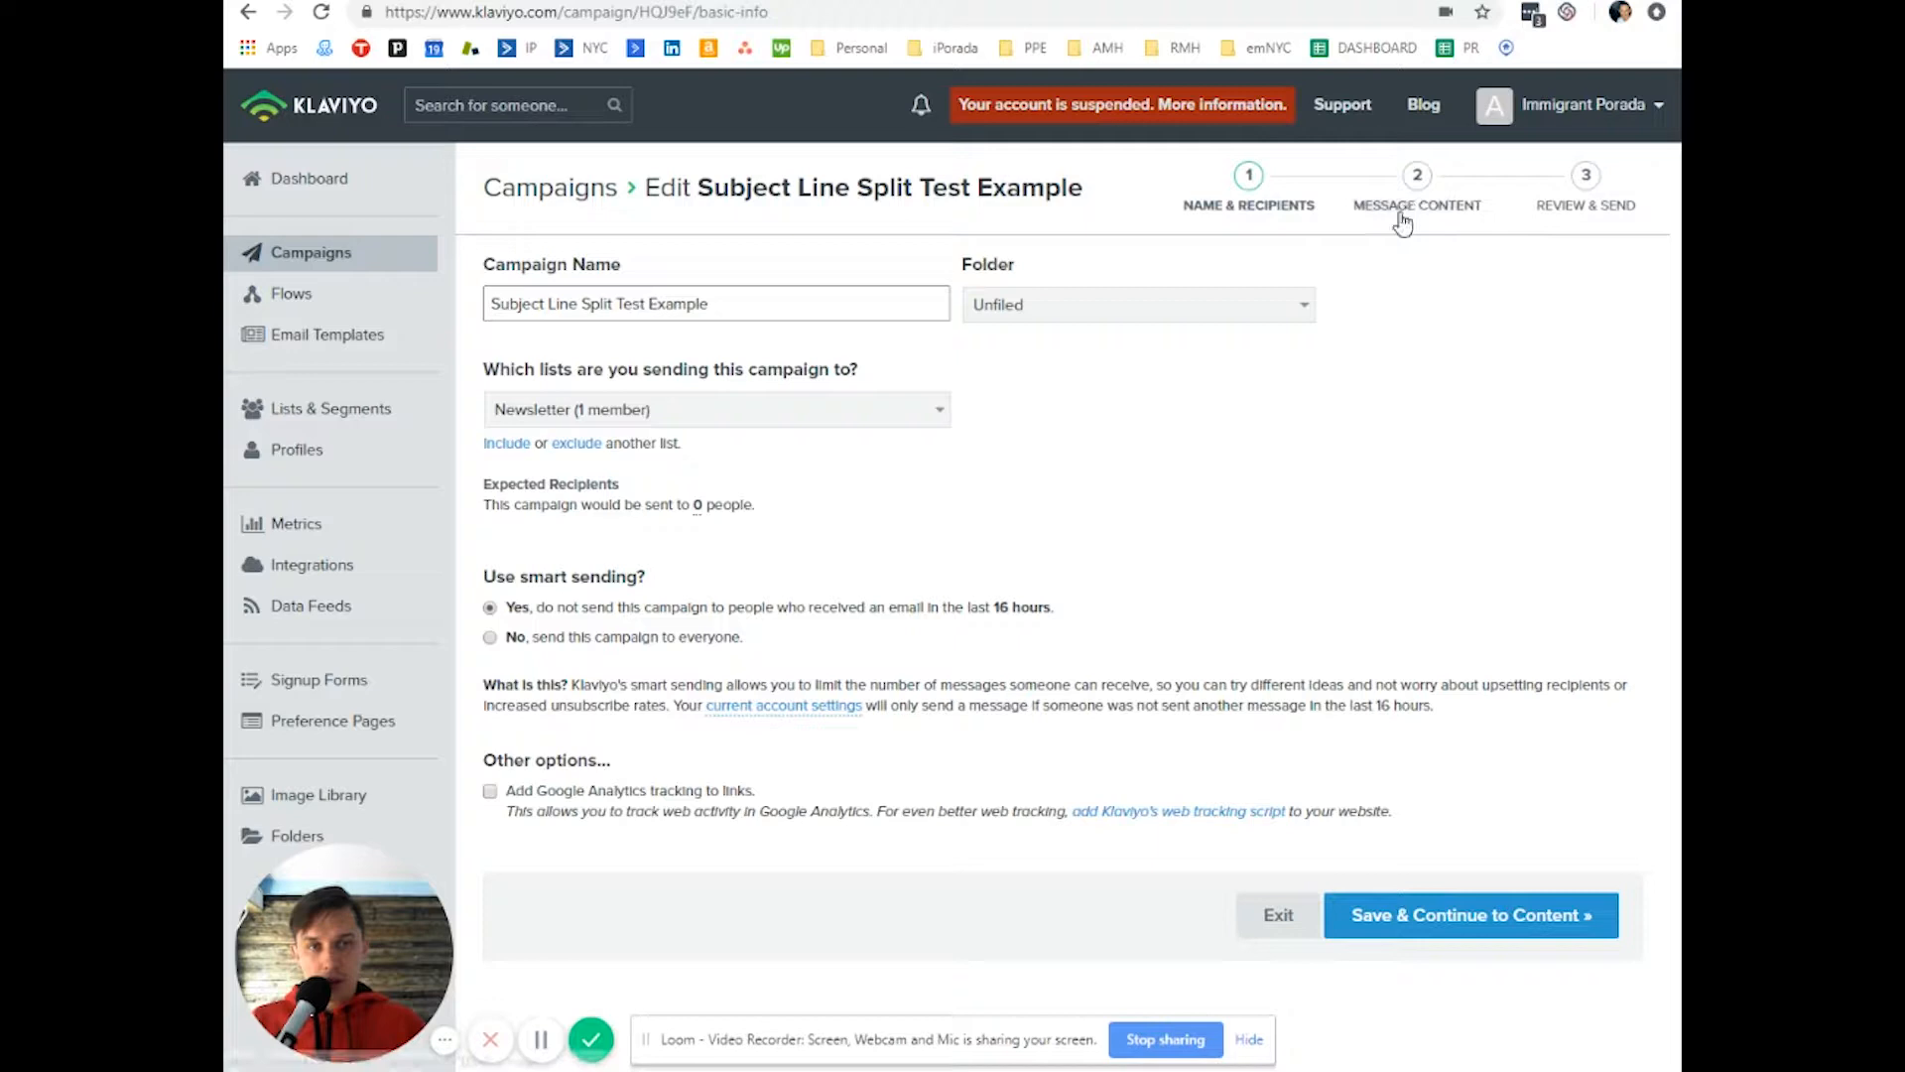
left_click(1471, 915)
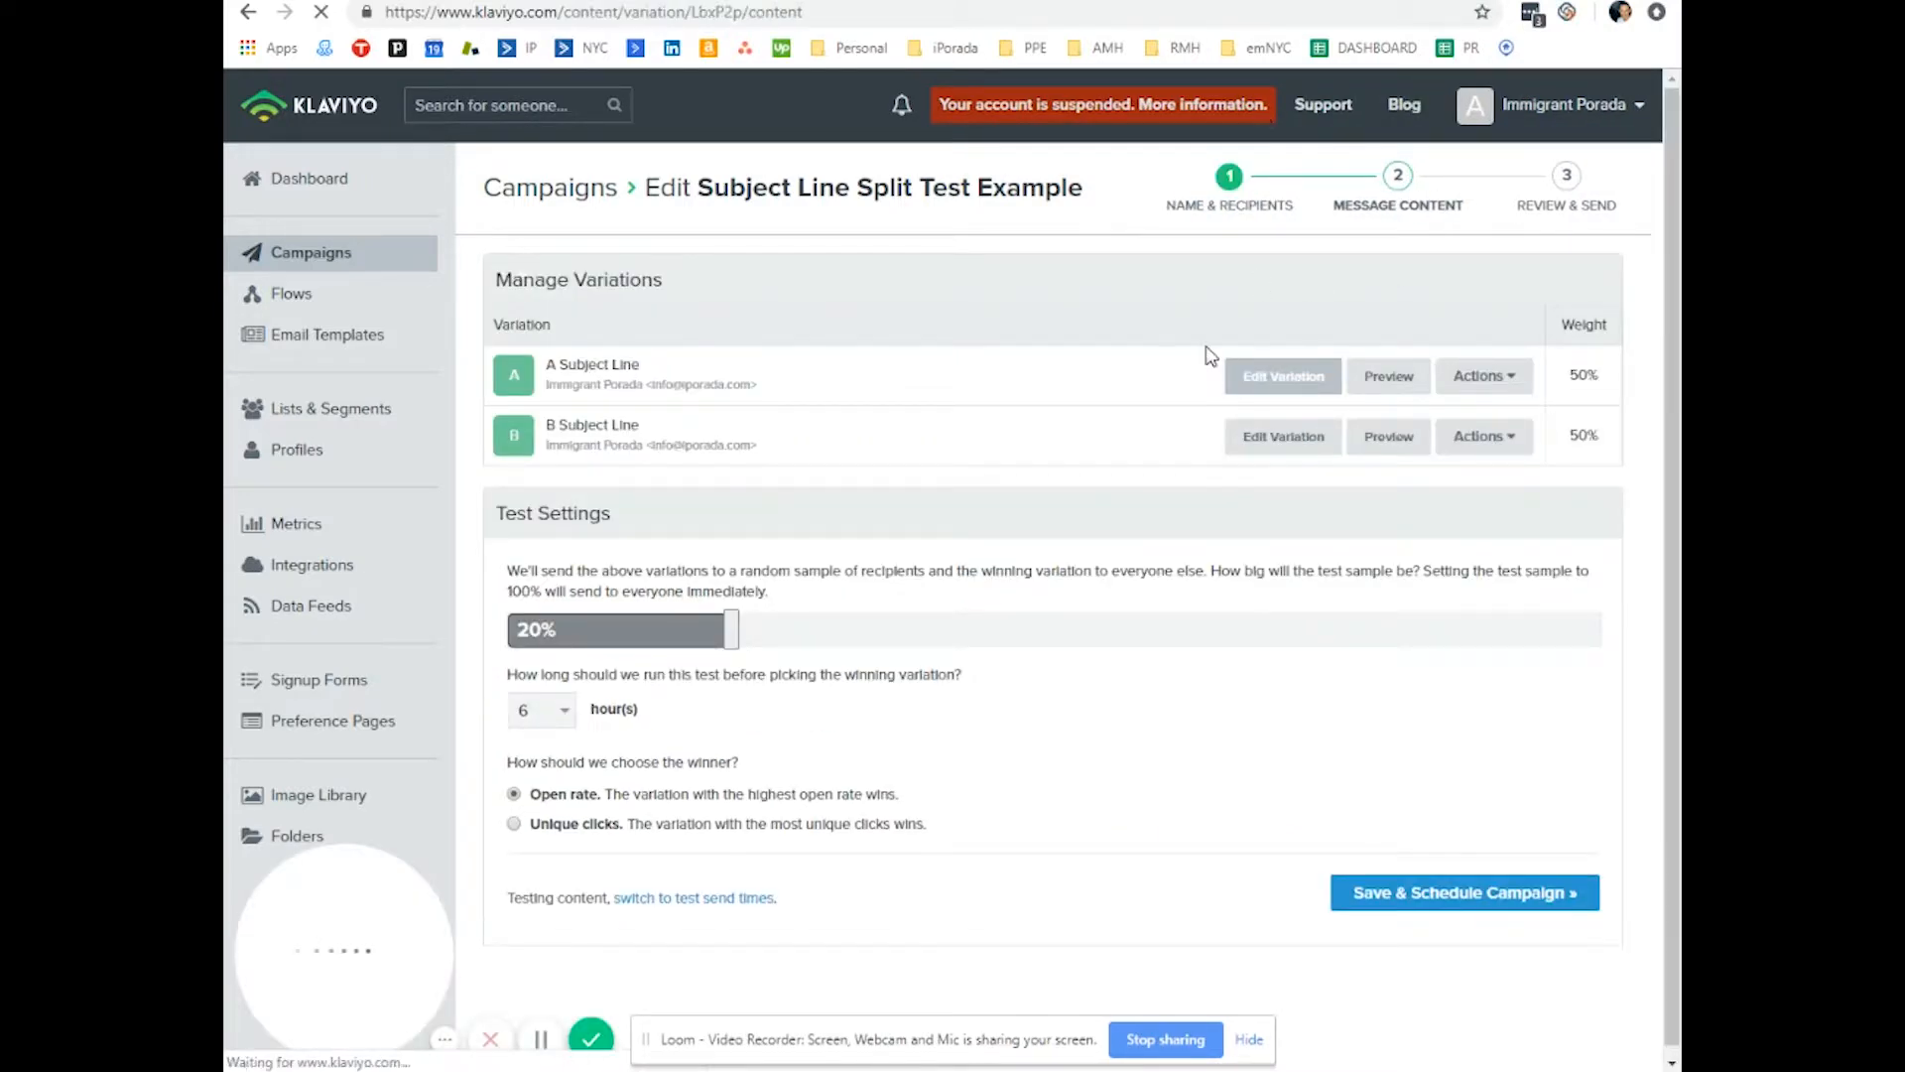
left_click(1283, 376)
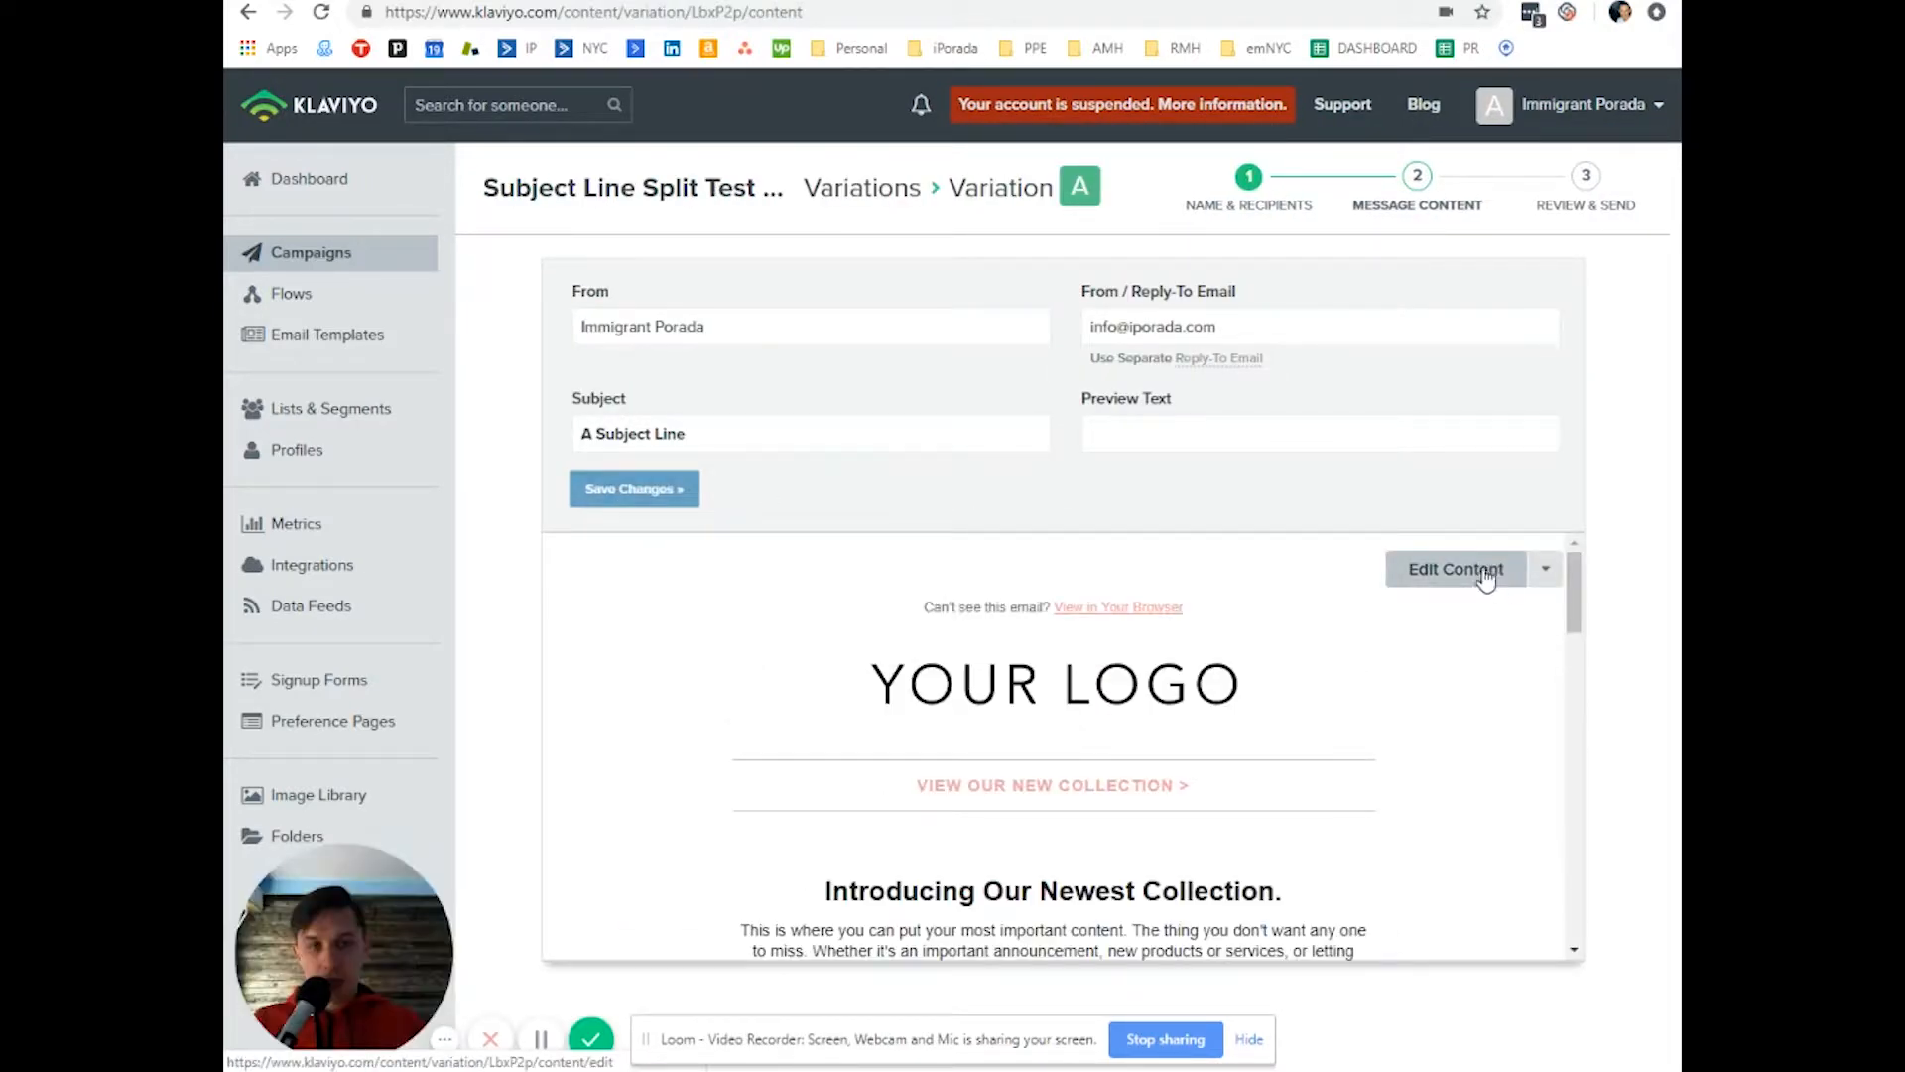
- Open variation A's newsletter email in the drag-and-drop content editor
left_click(1456, 568)
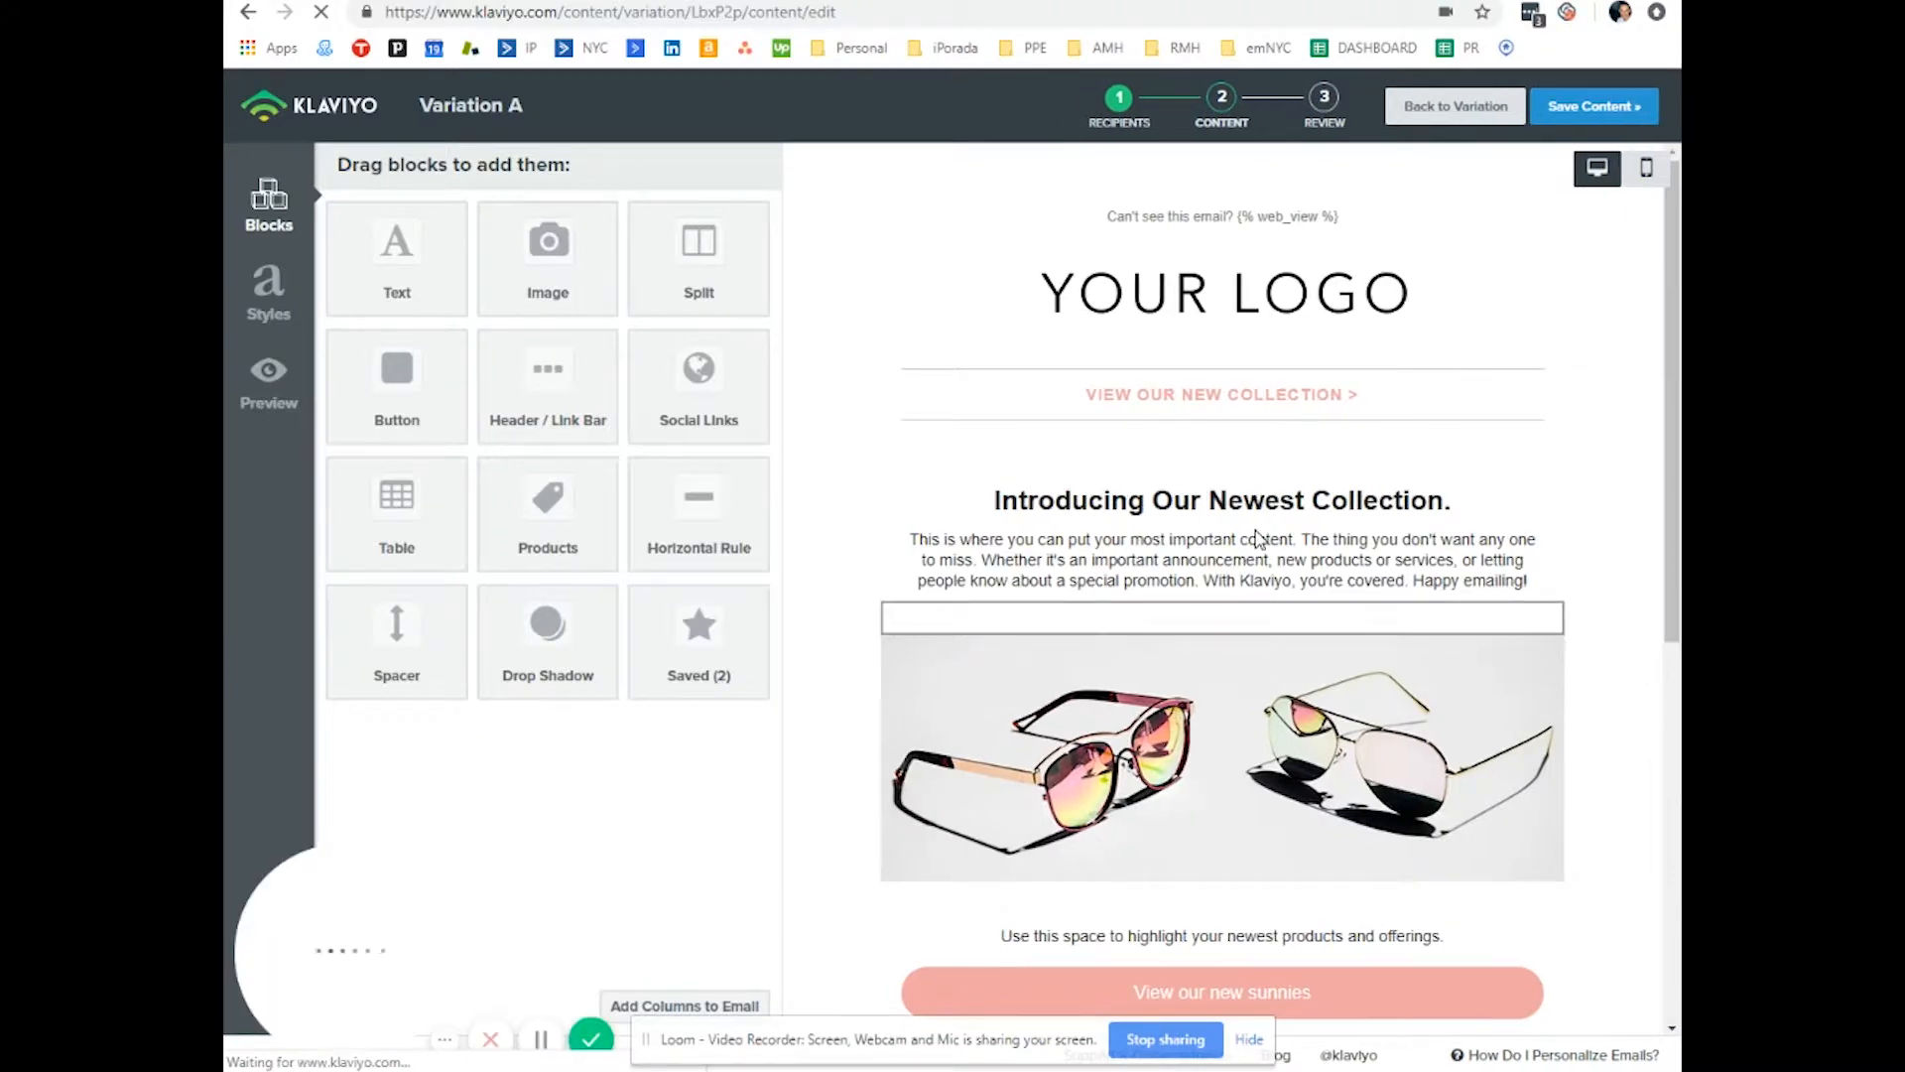
scroll("down", 3)
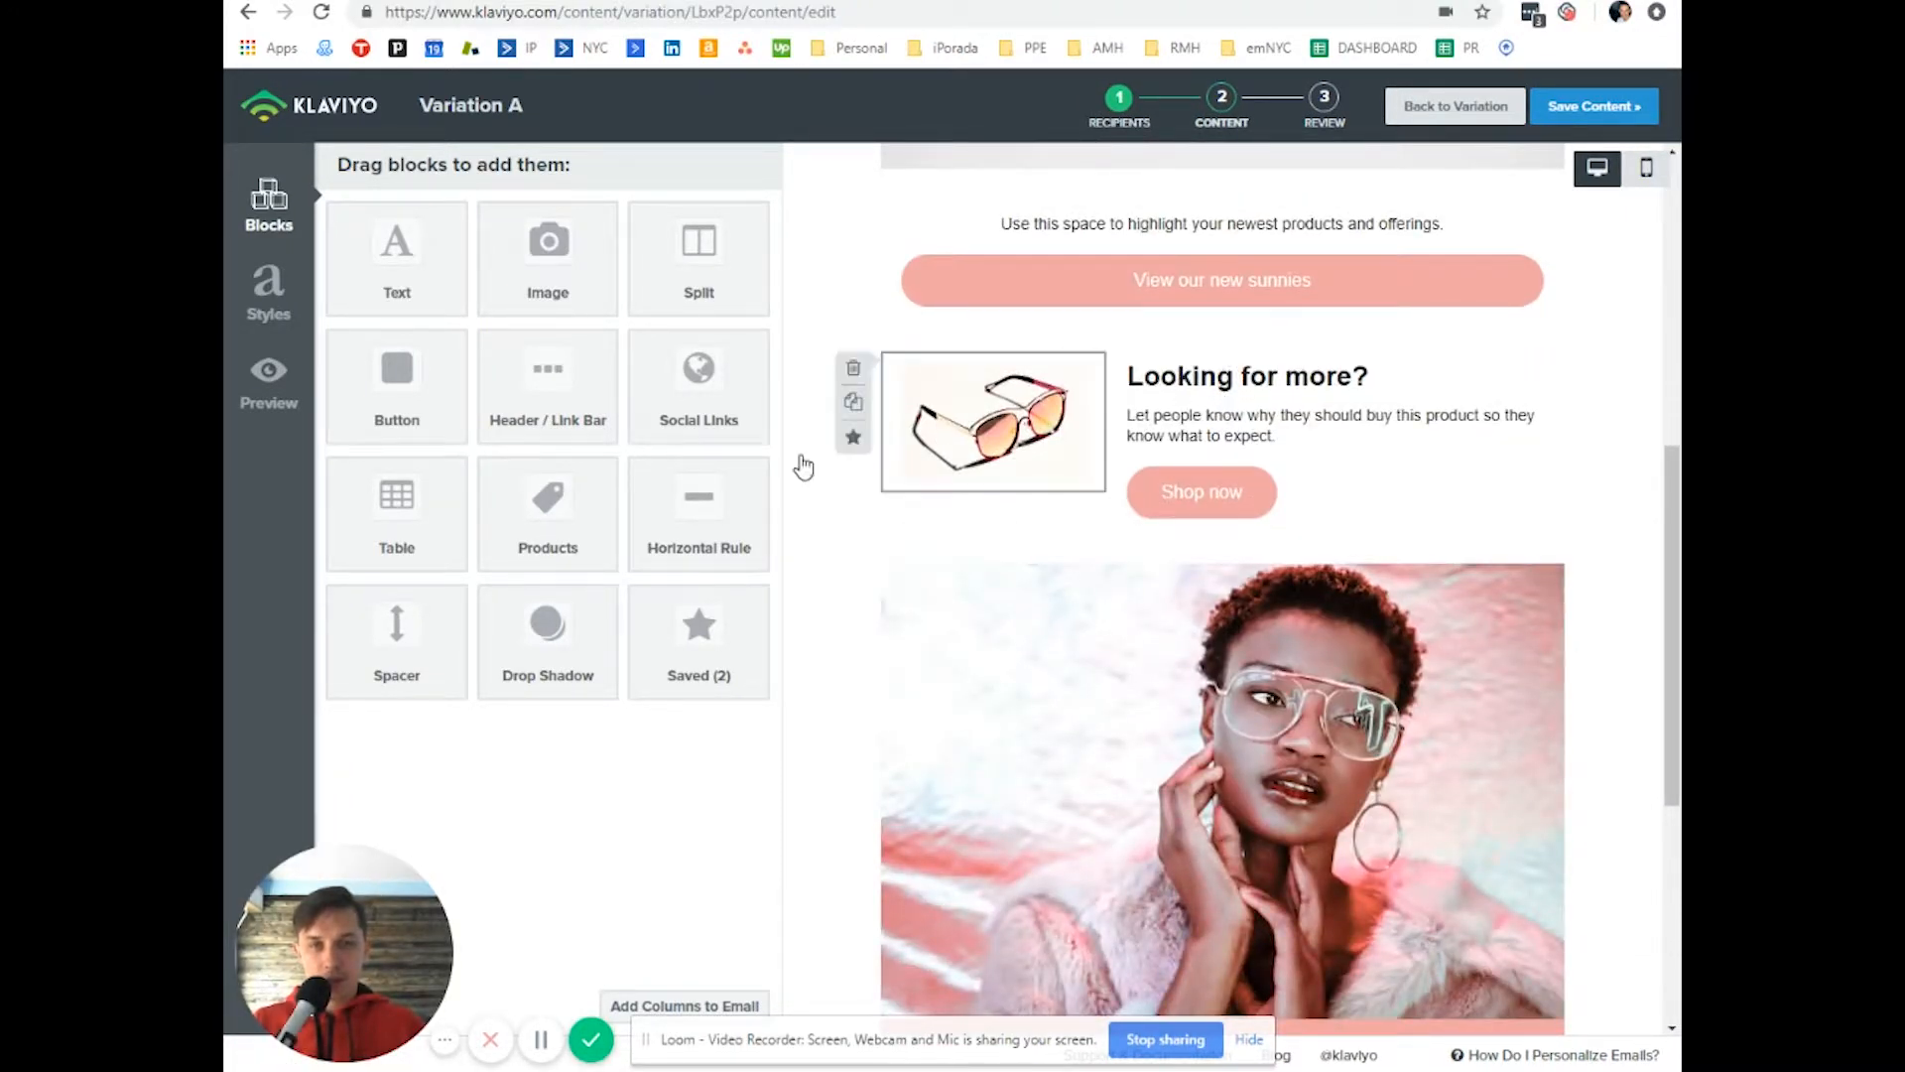
scroll("up", 3)
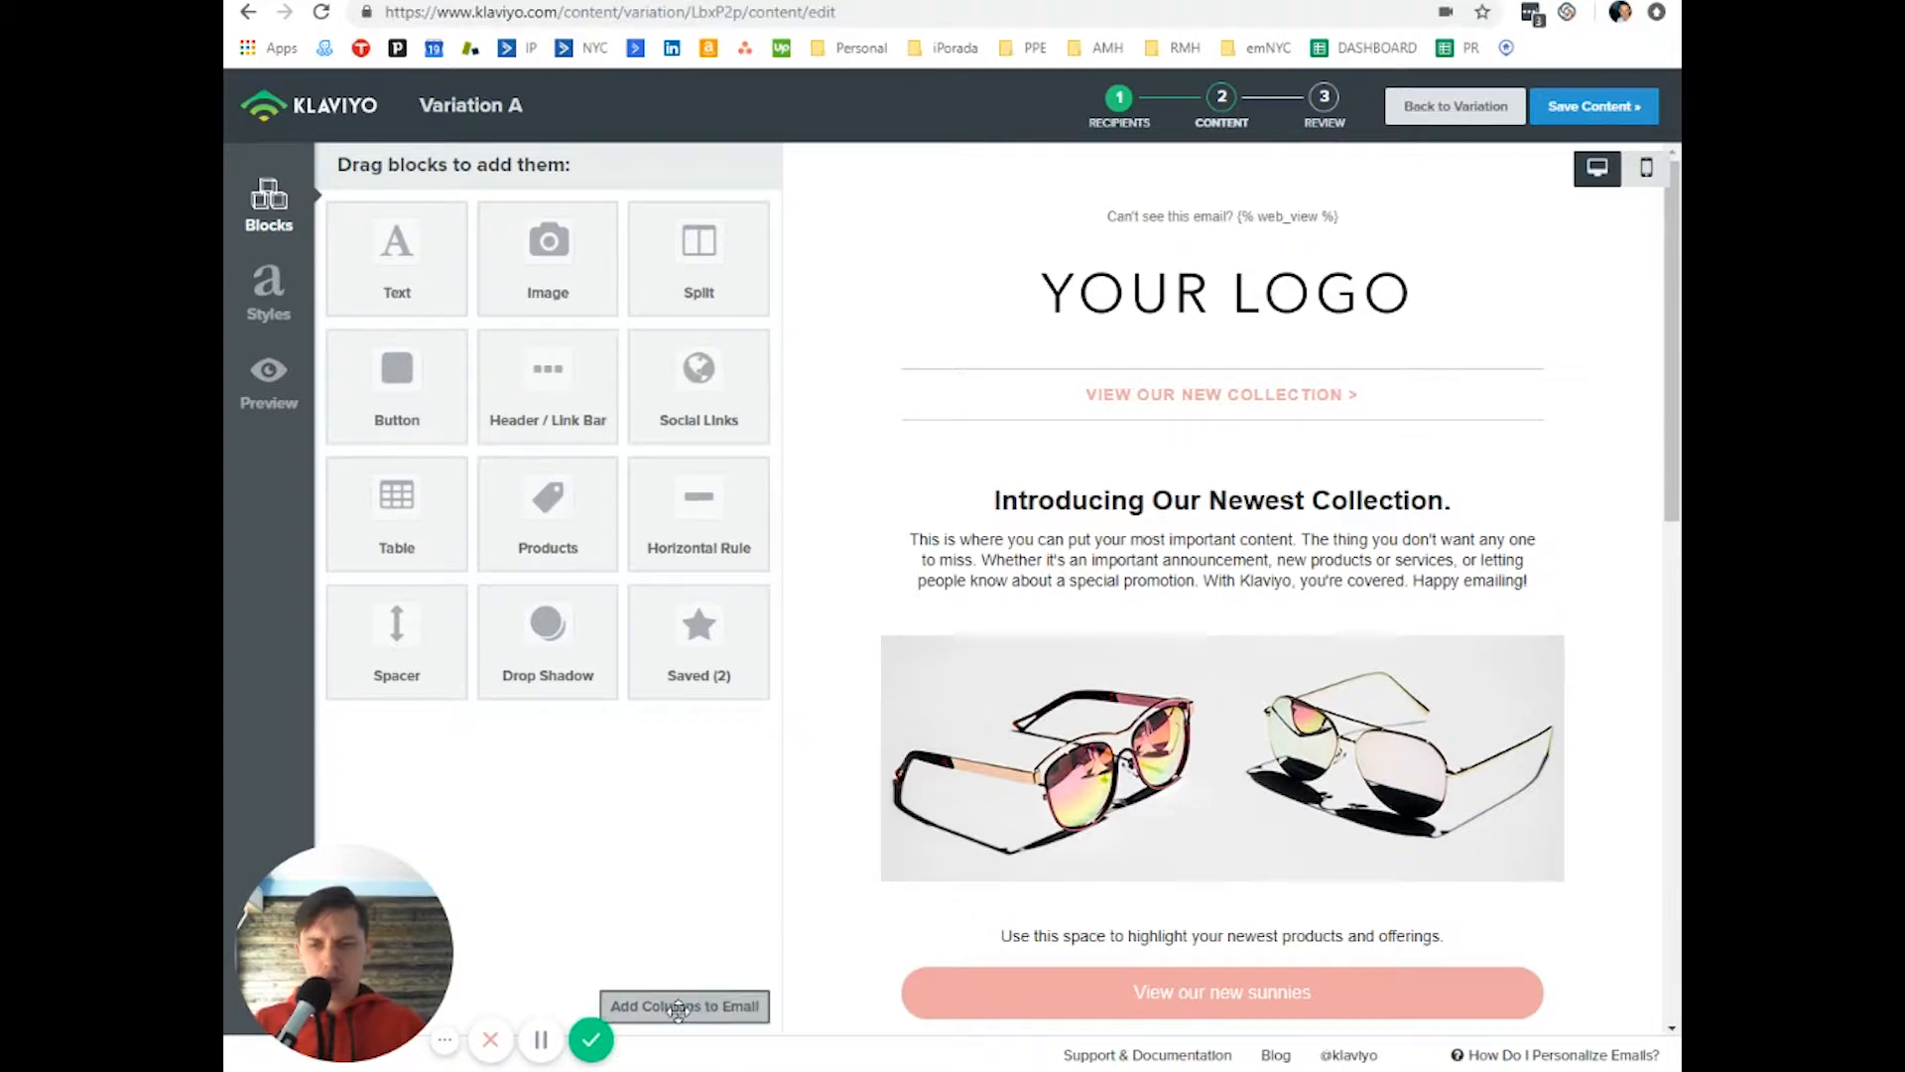
mouse_move(672, 713)
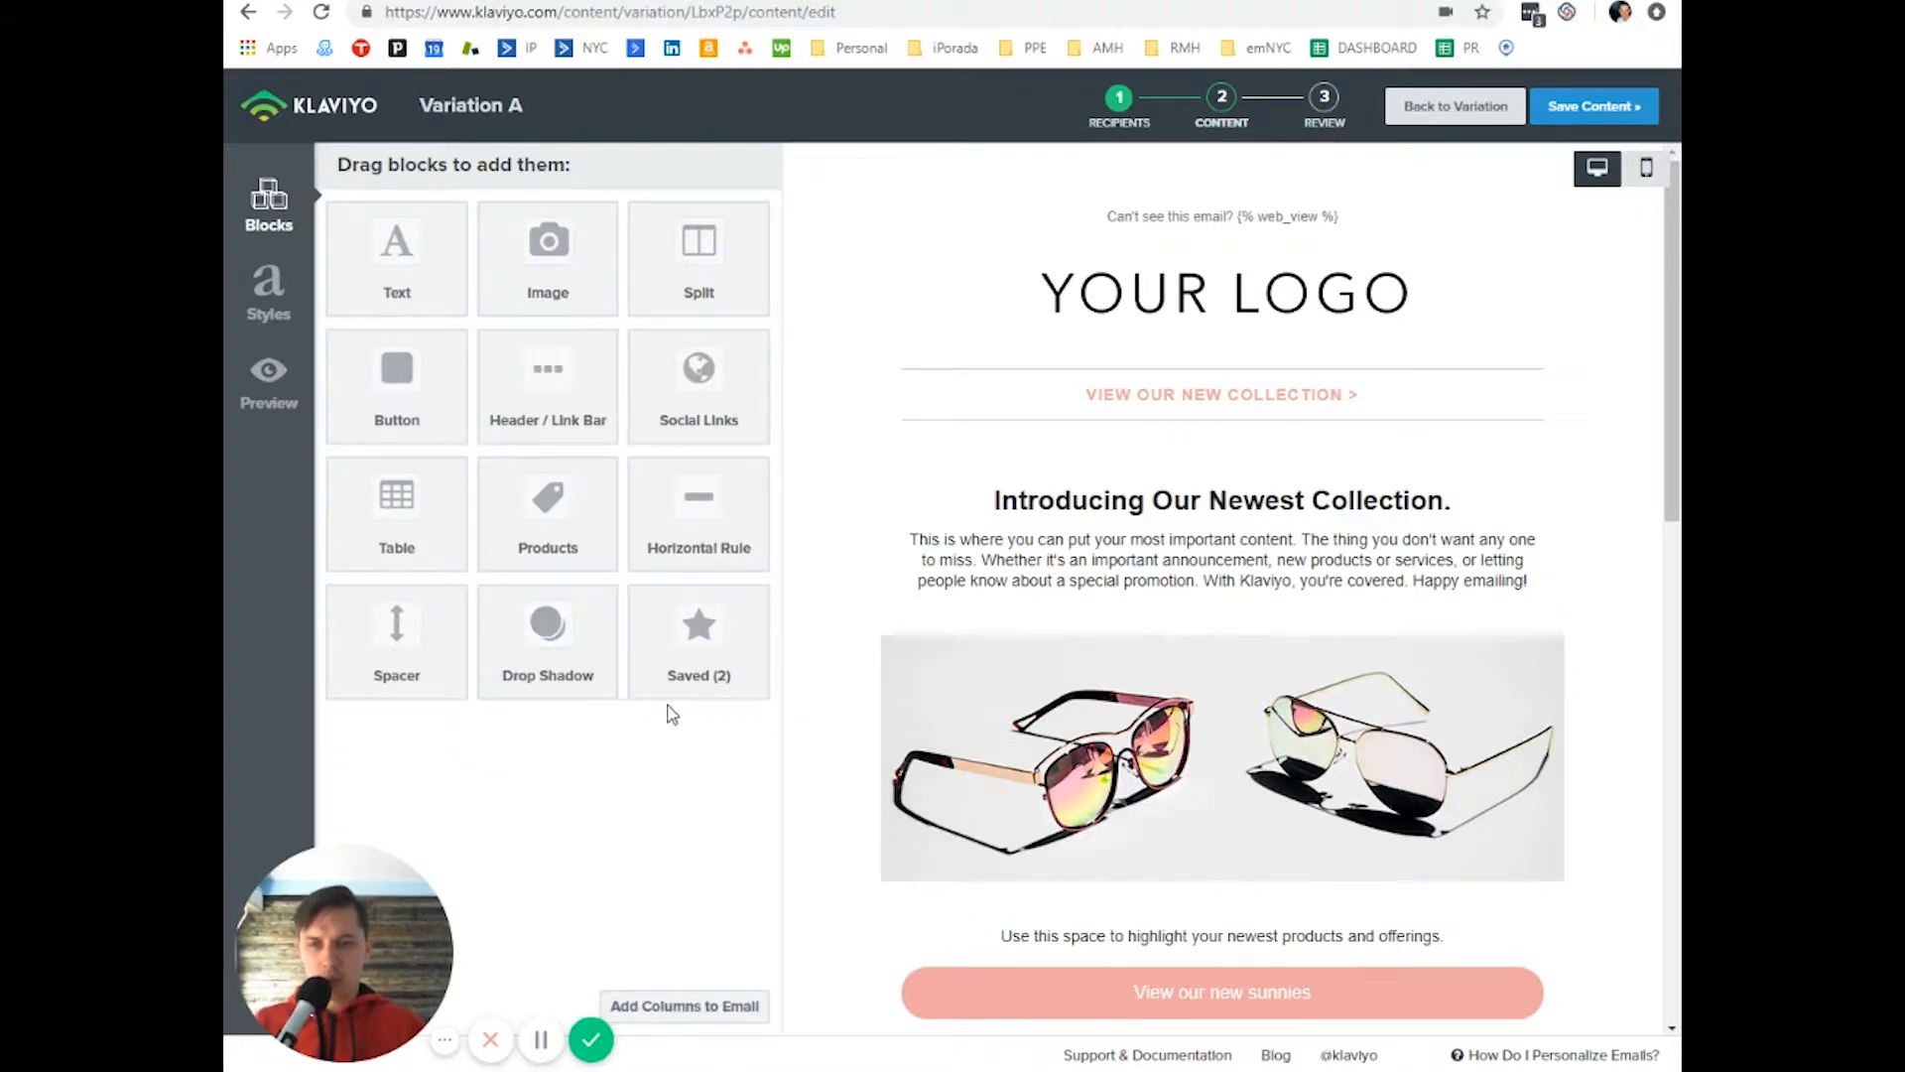
mouse_move(787, 831)
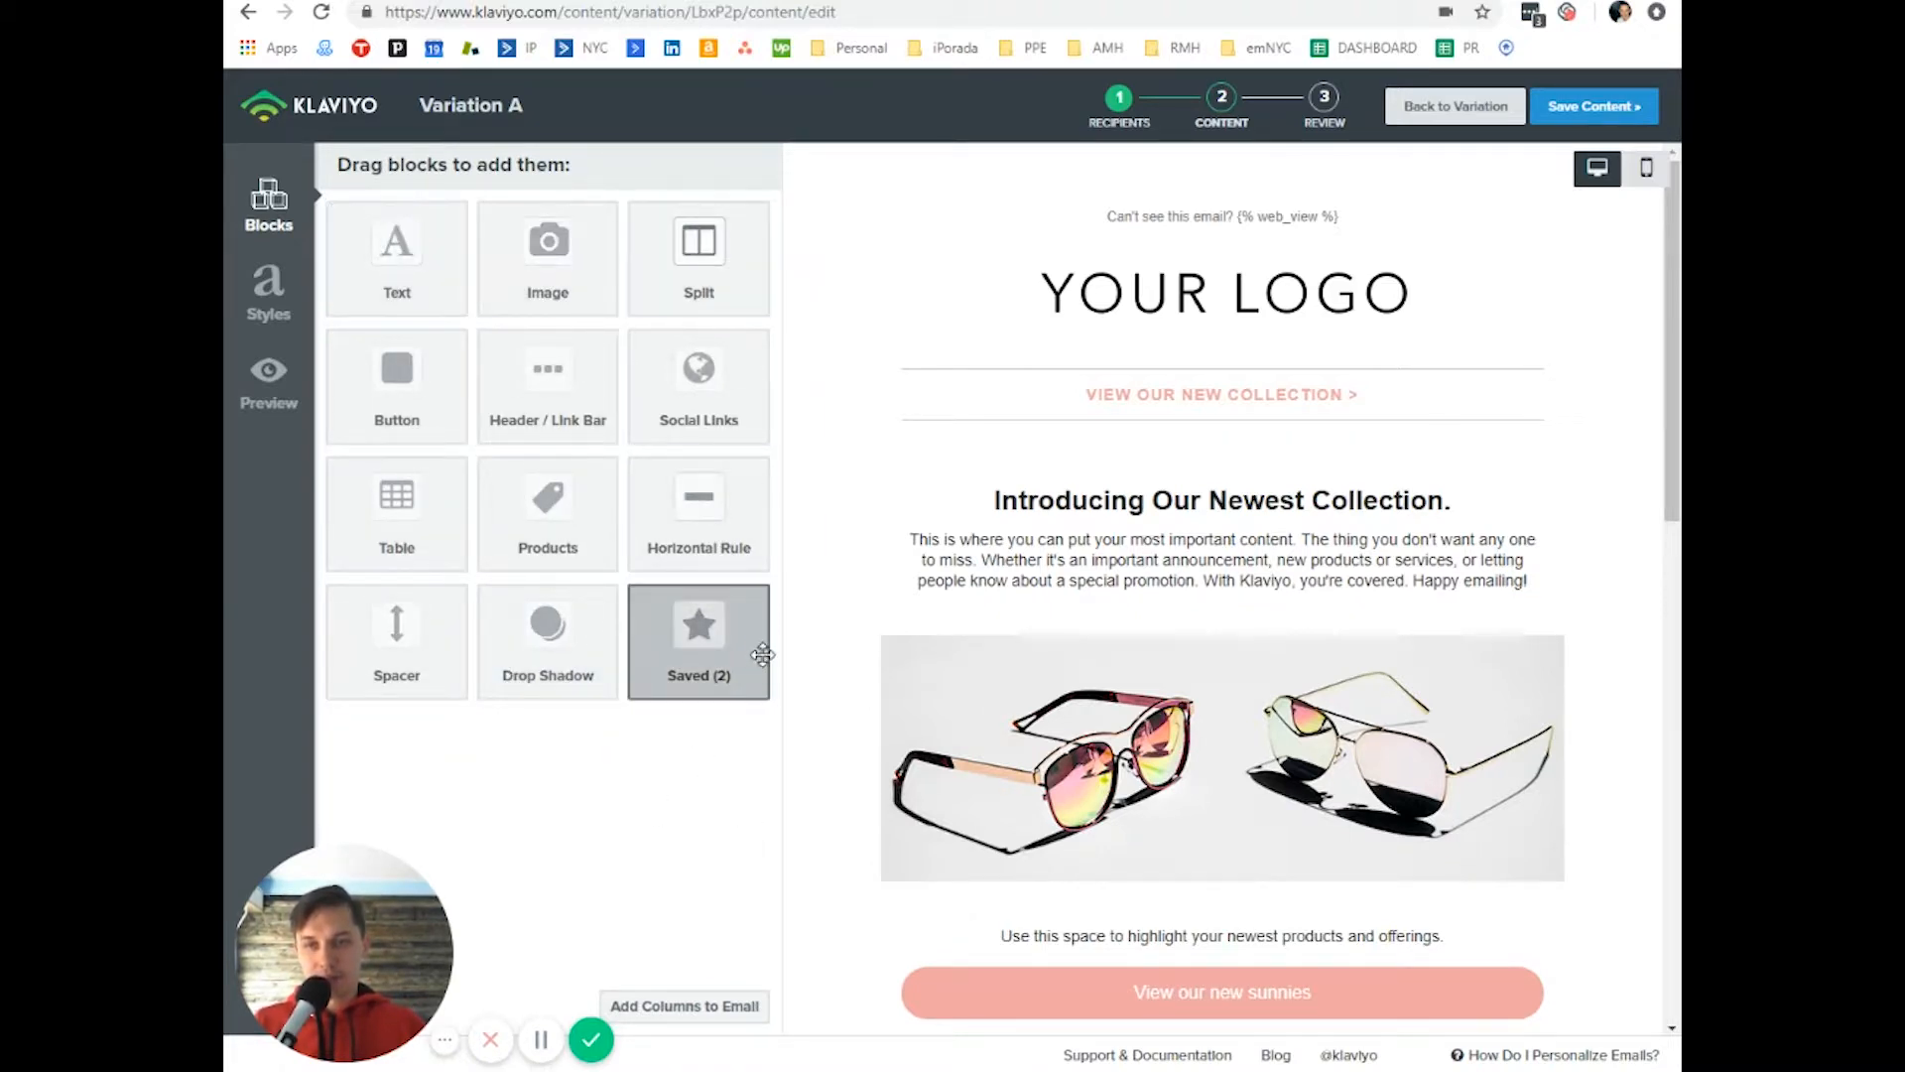
mouse_move(396, 641)
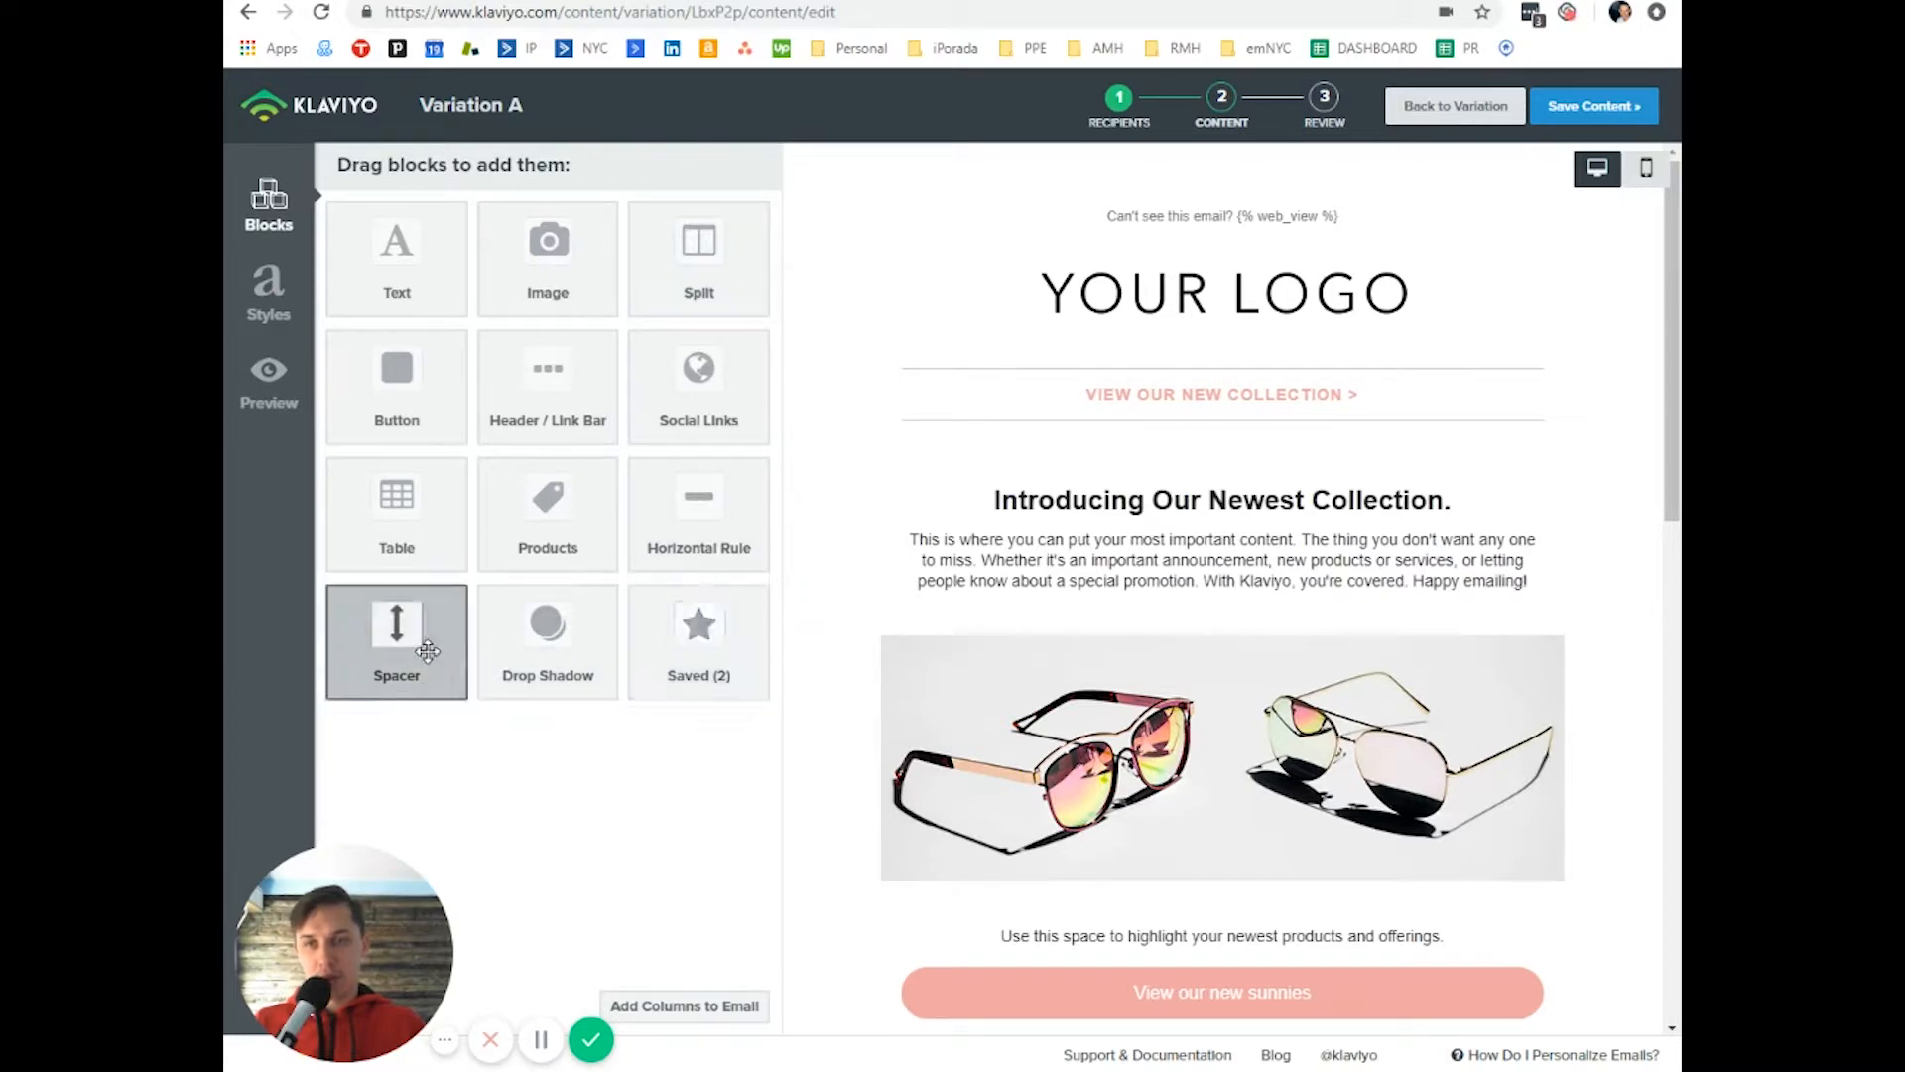
mouse_move(382, 733)
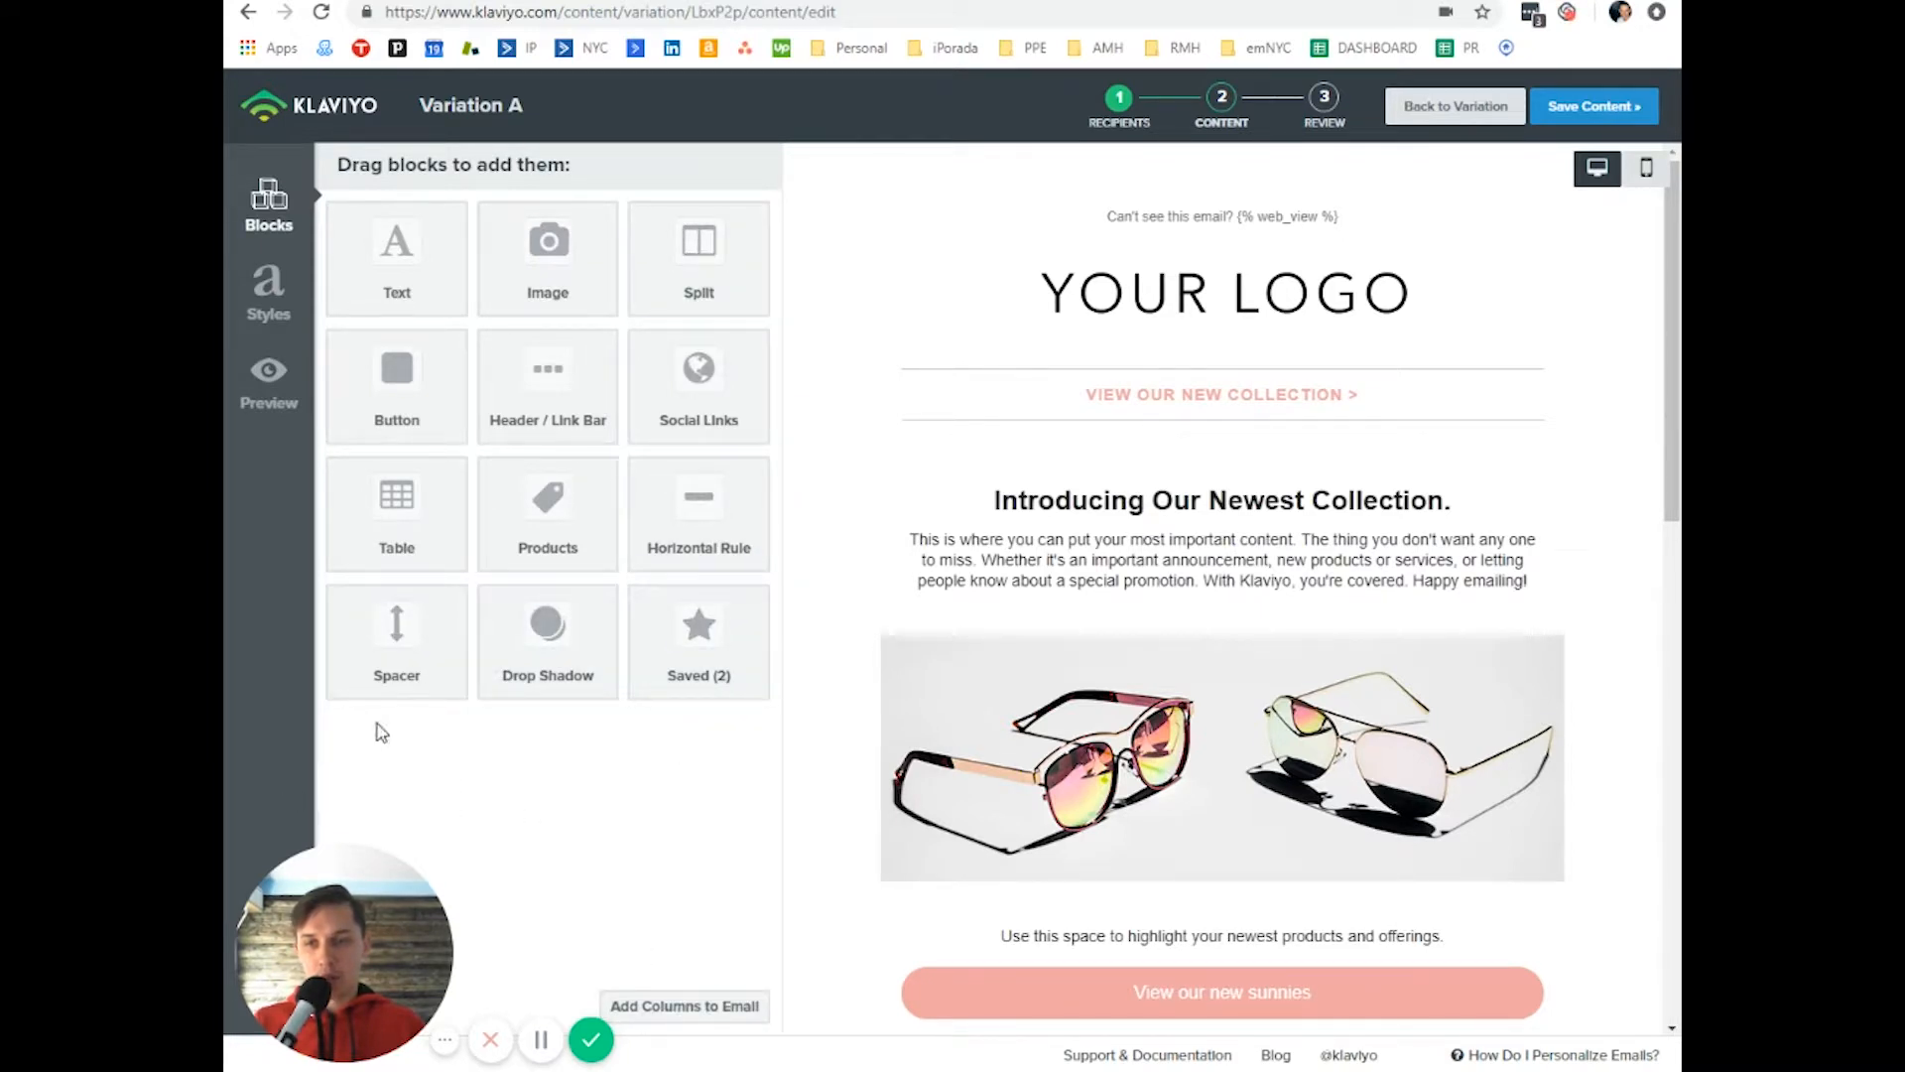
mouse_move(641, 1018)
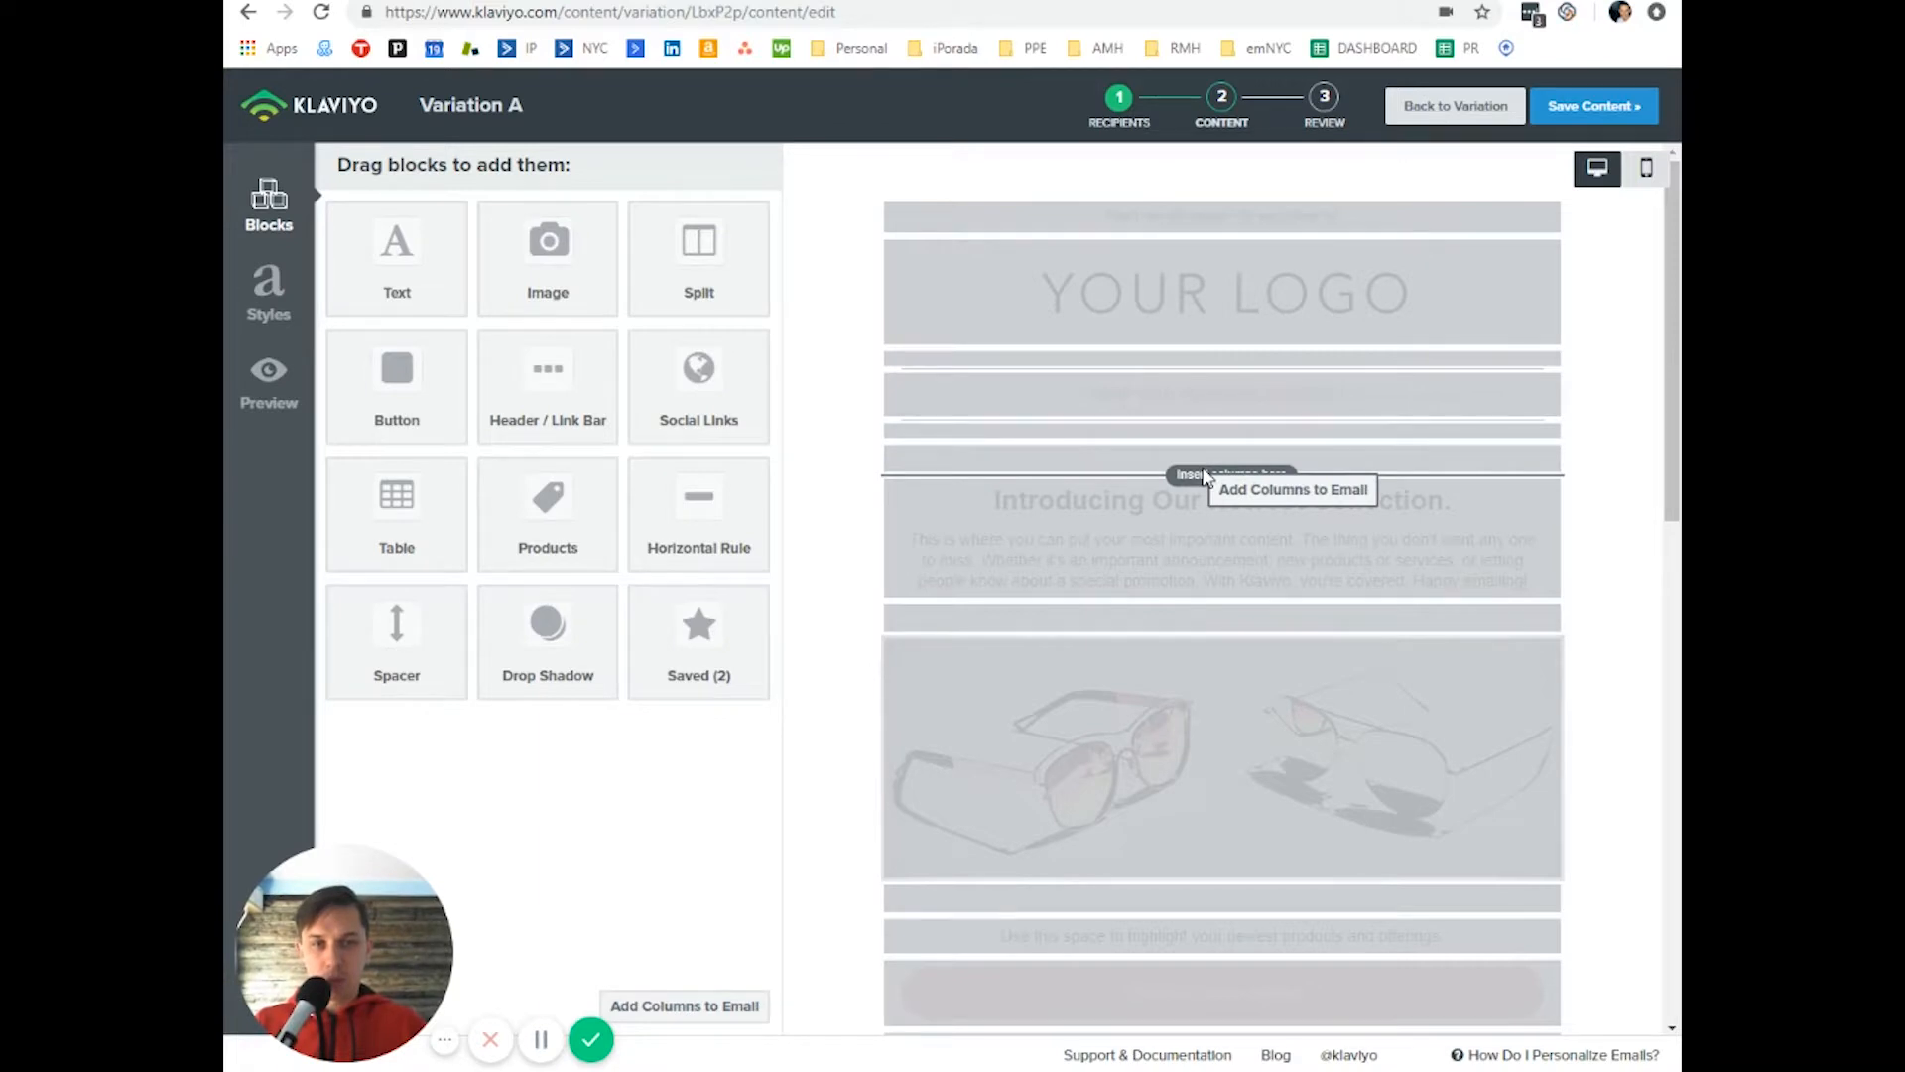
- Drop a TWO equal-column text row below the collection link, above the Introducing heading
left_click(683, 1005)
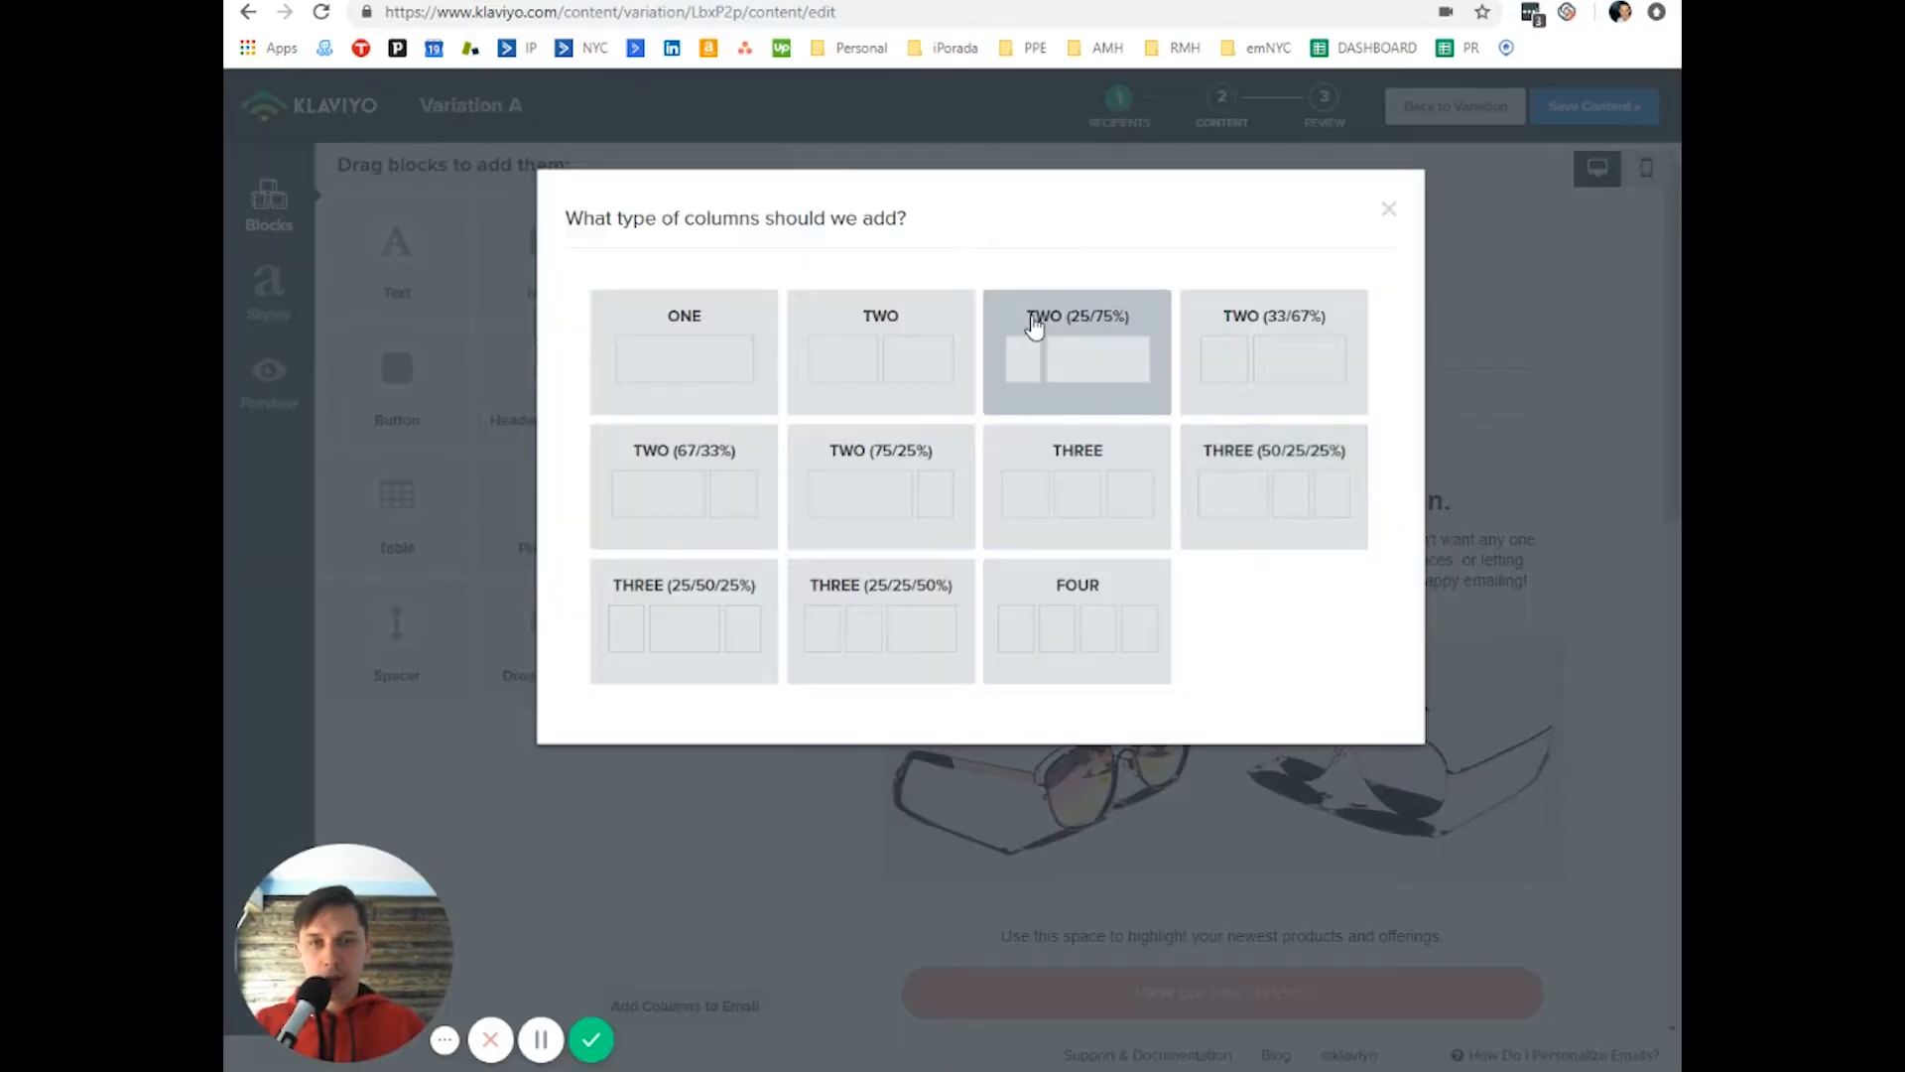
mouse_move(792, 567)
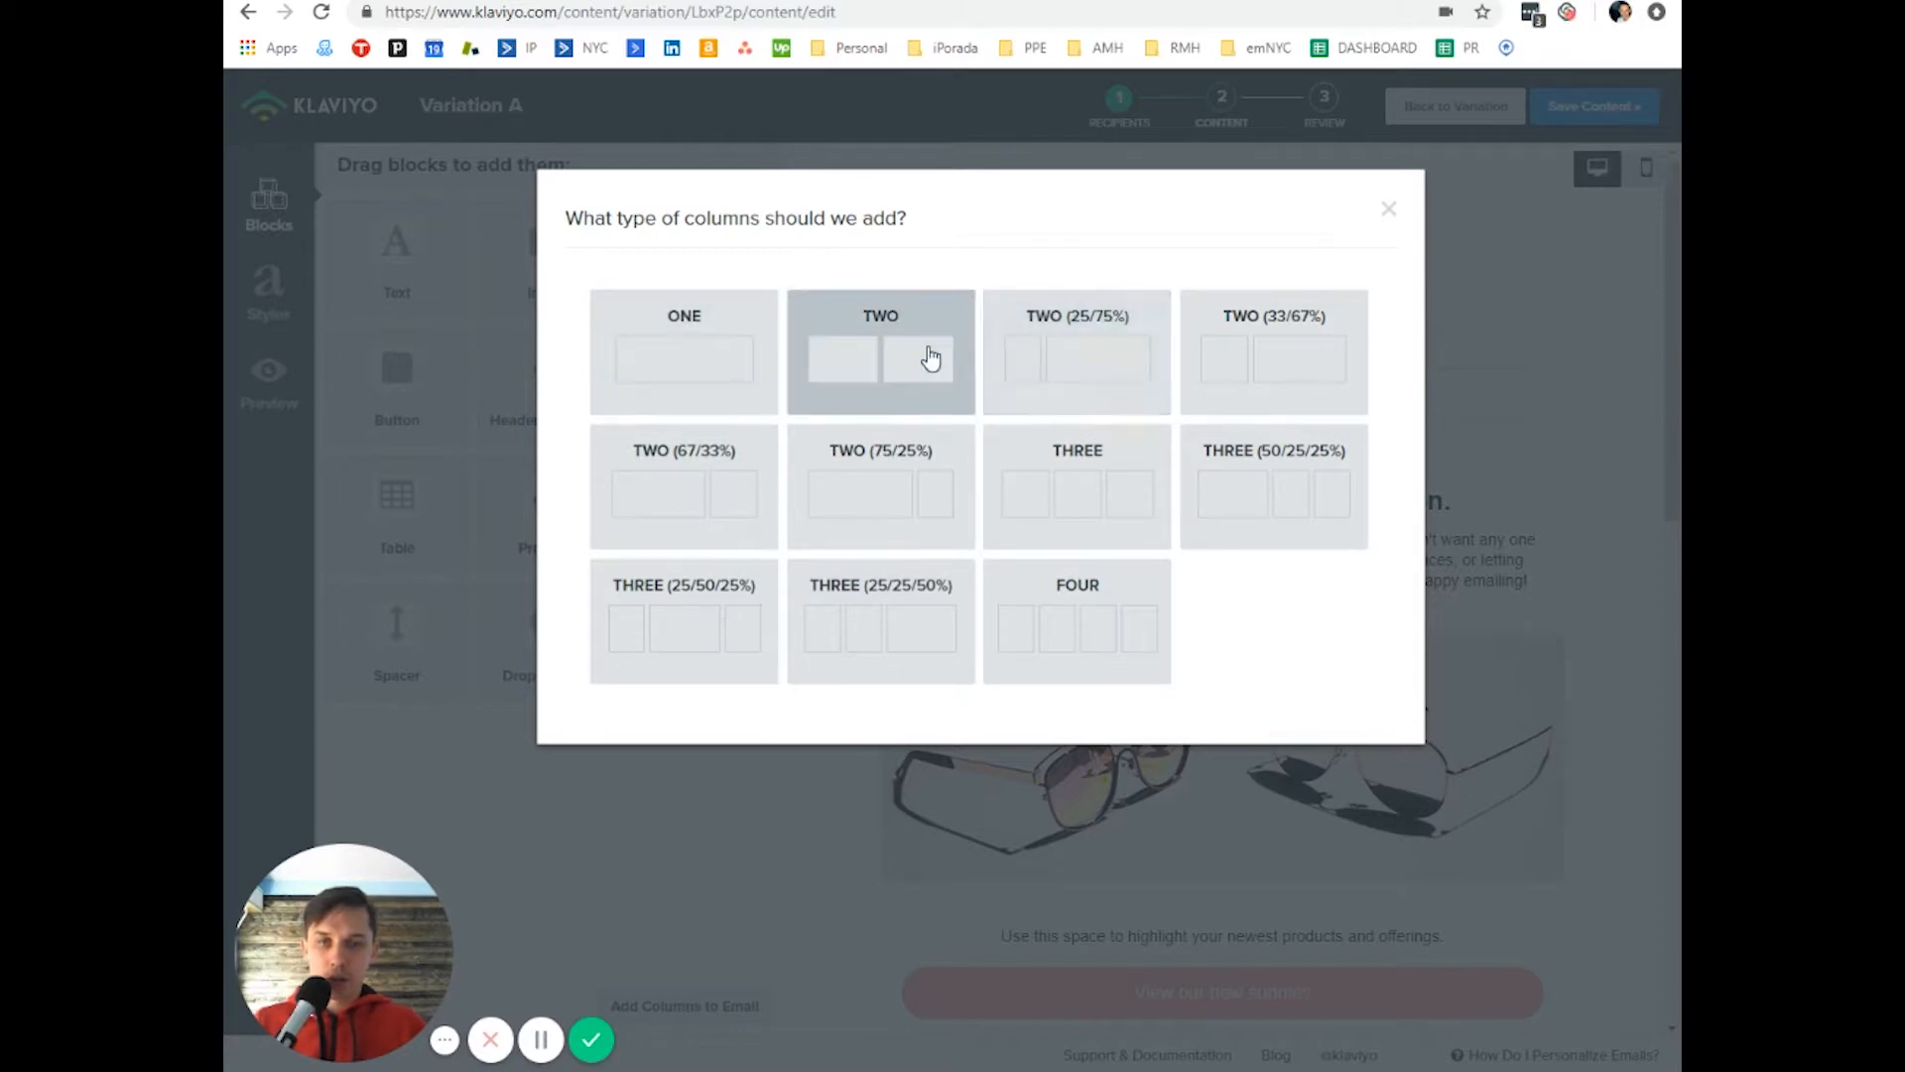
mouse_move(866, 380)
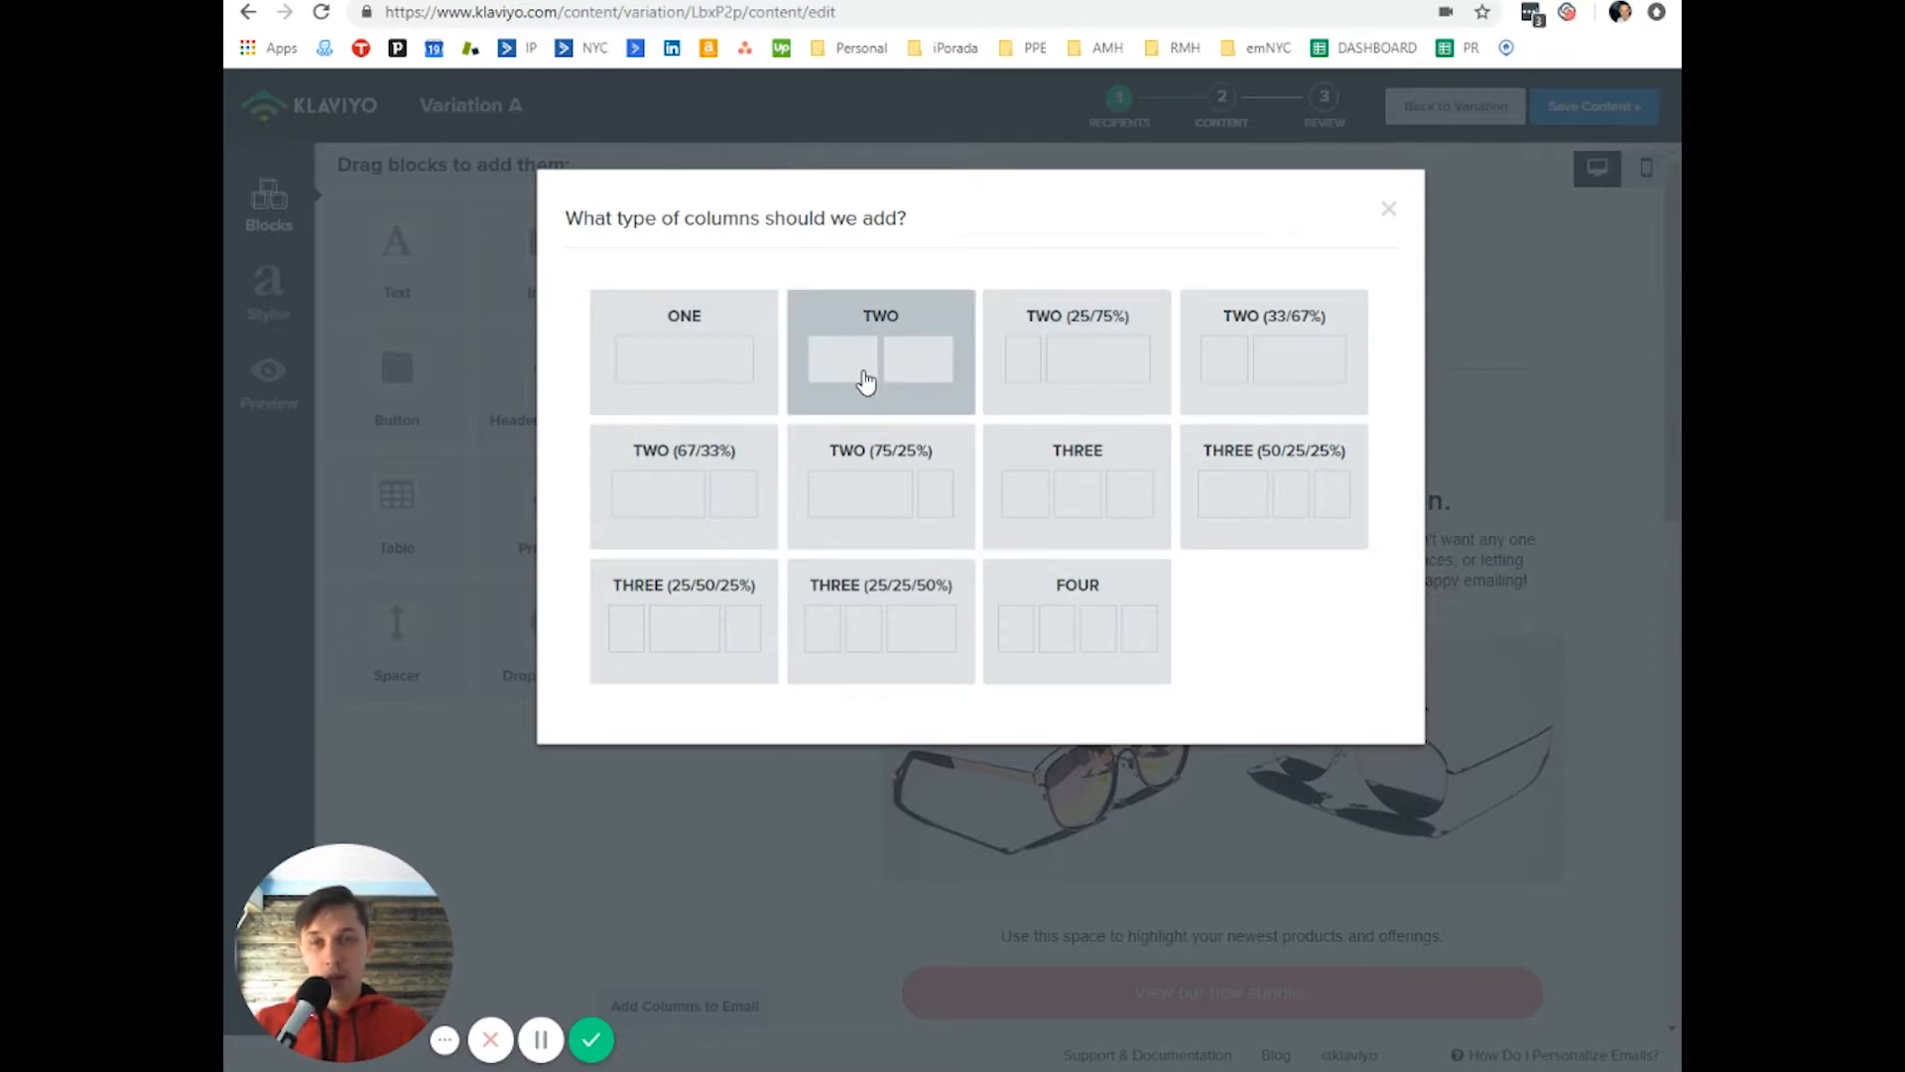
left_click(880, 352)
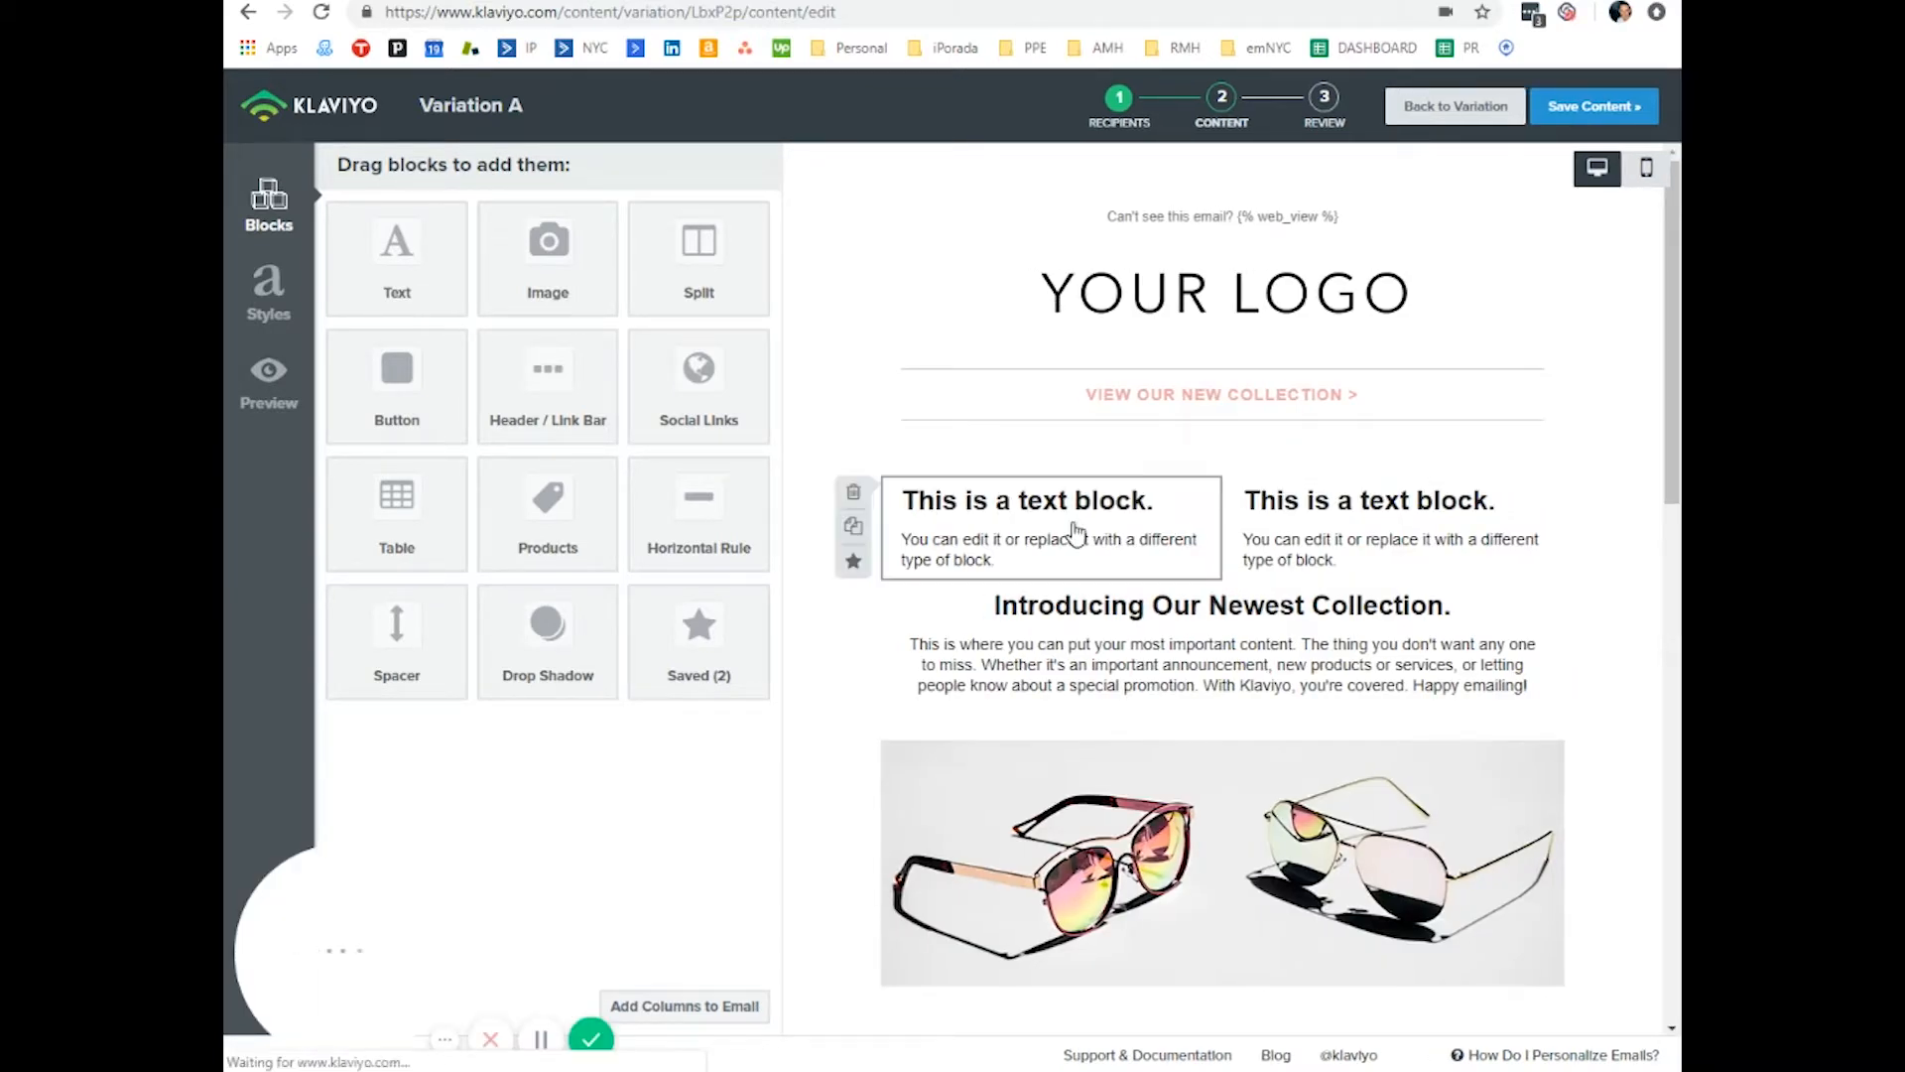
- Bring up the column-type picker again for another new row
left_click(1026, 528)
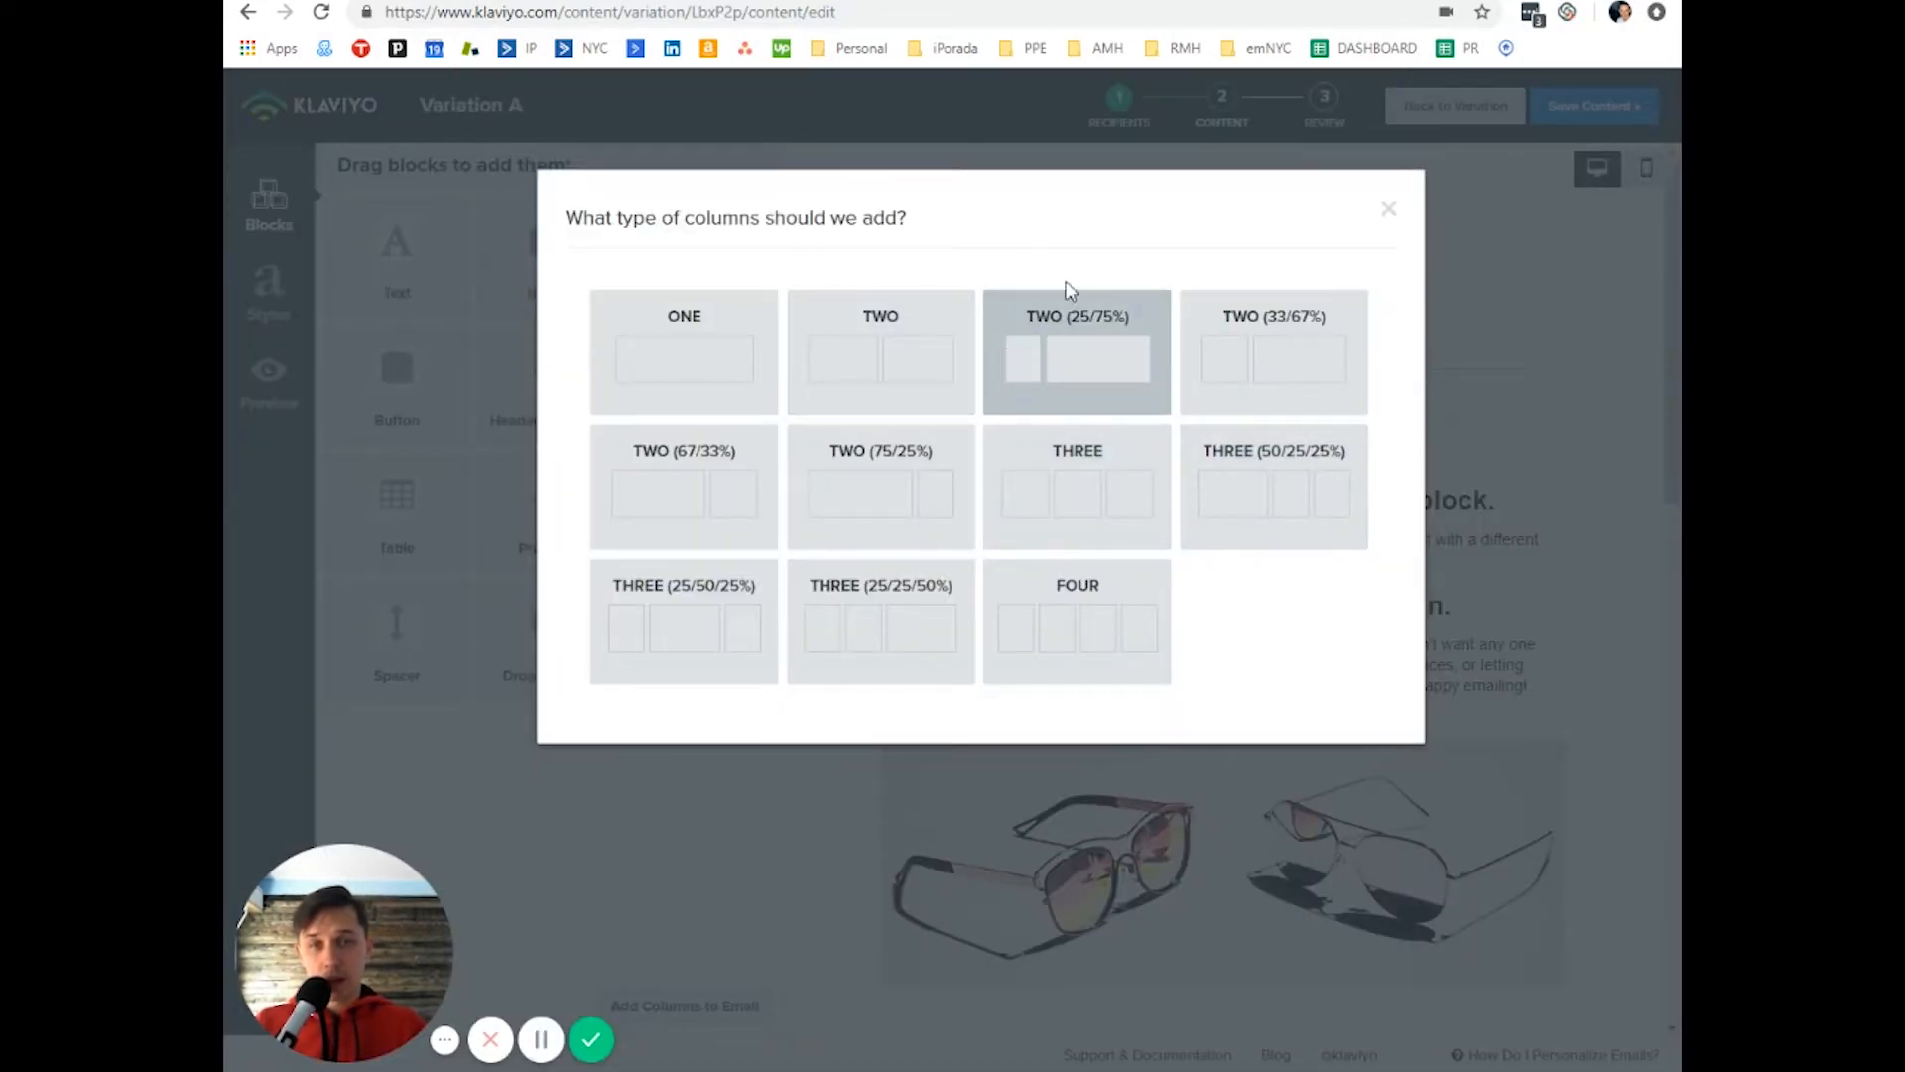
mouse_move(790, 303)
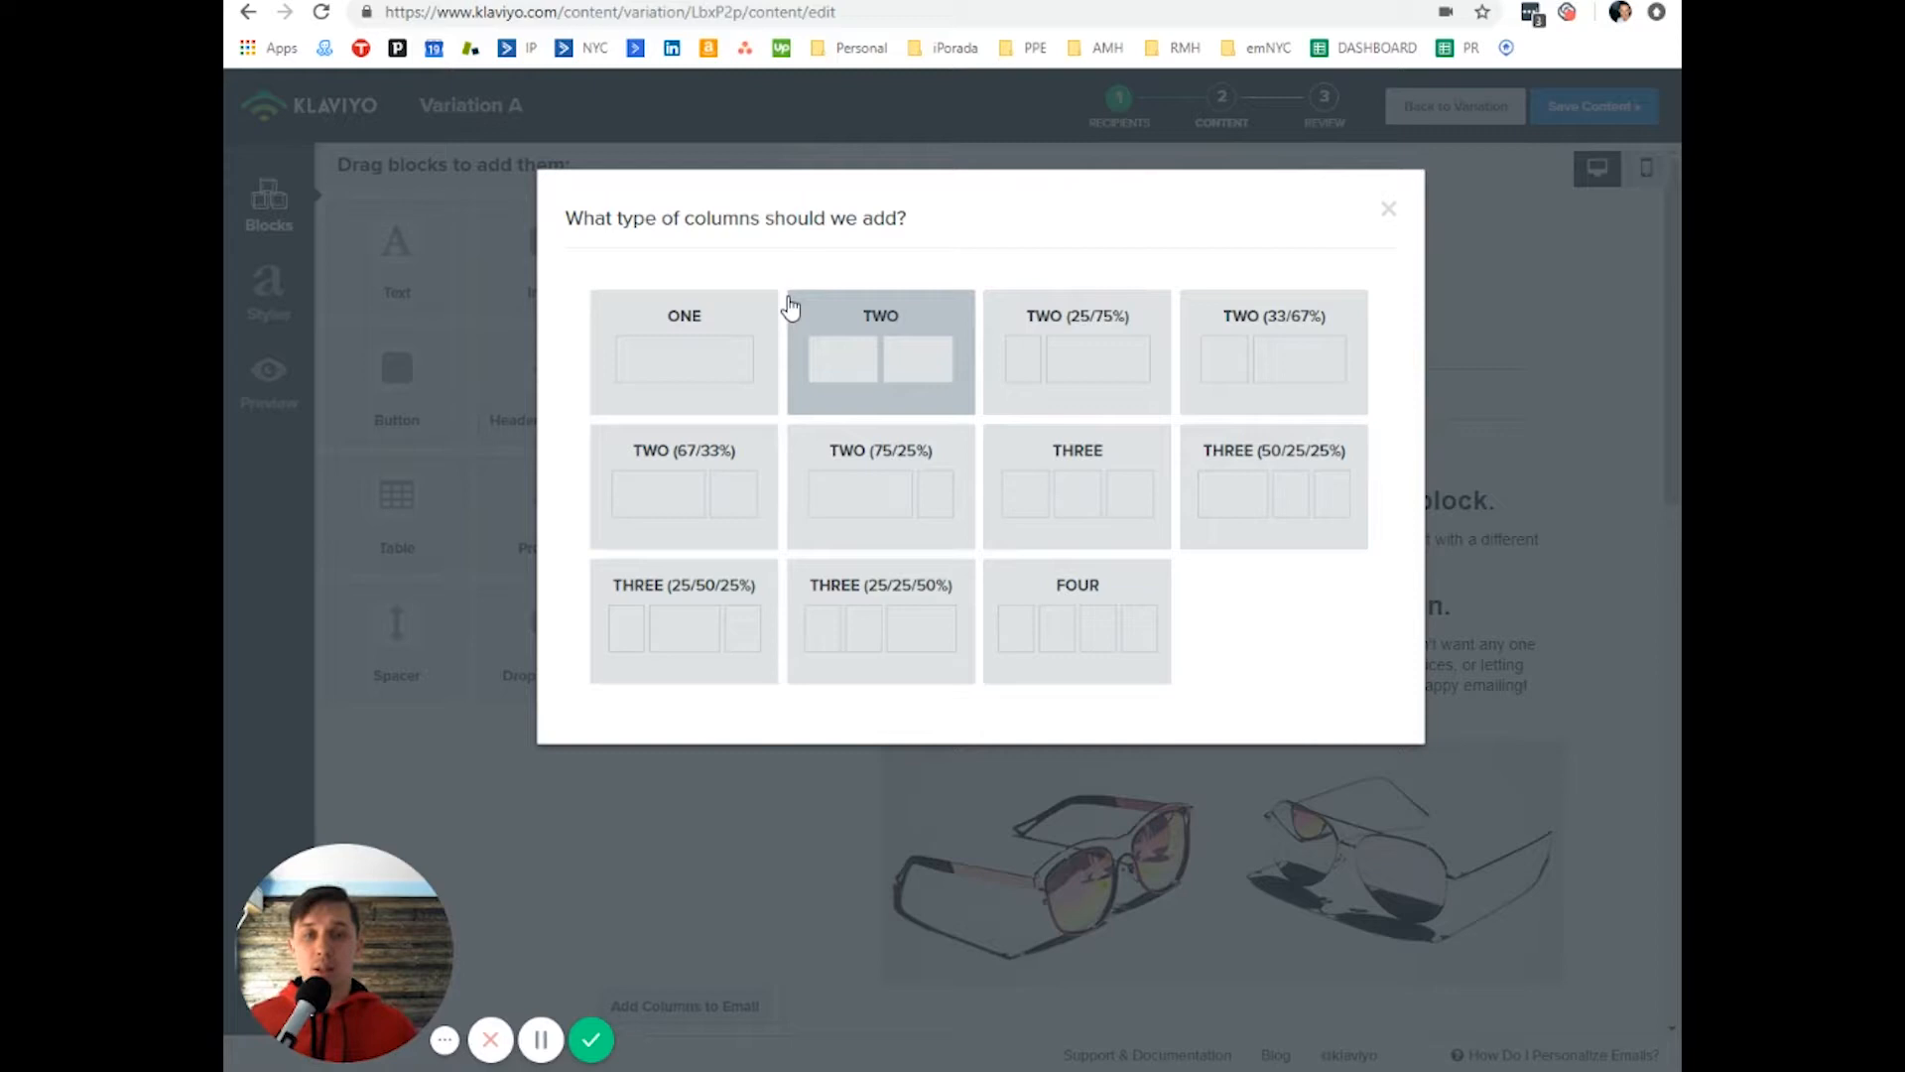
mouse_move(714, 503)
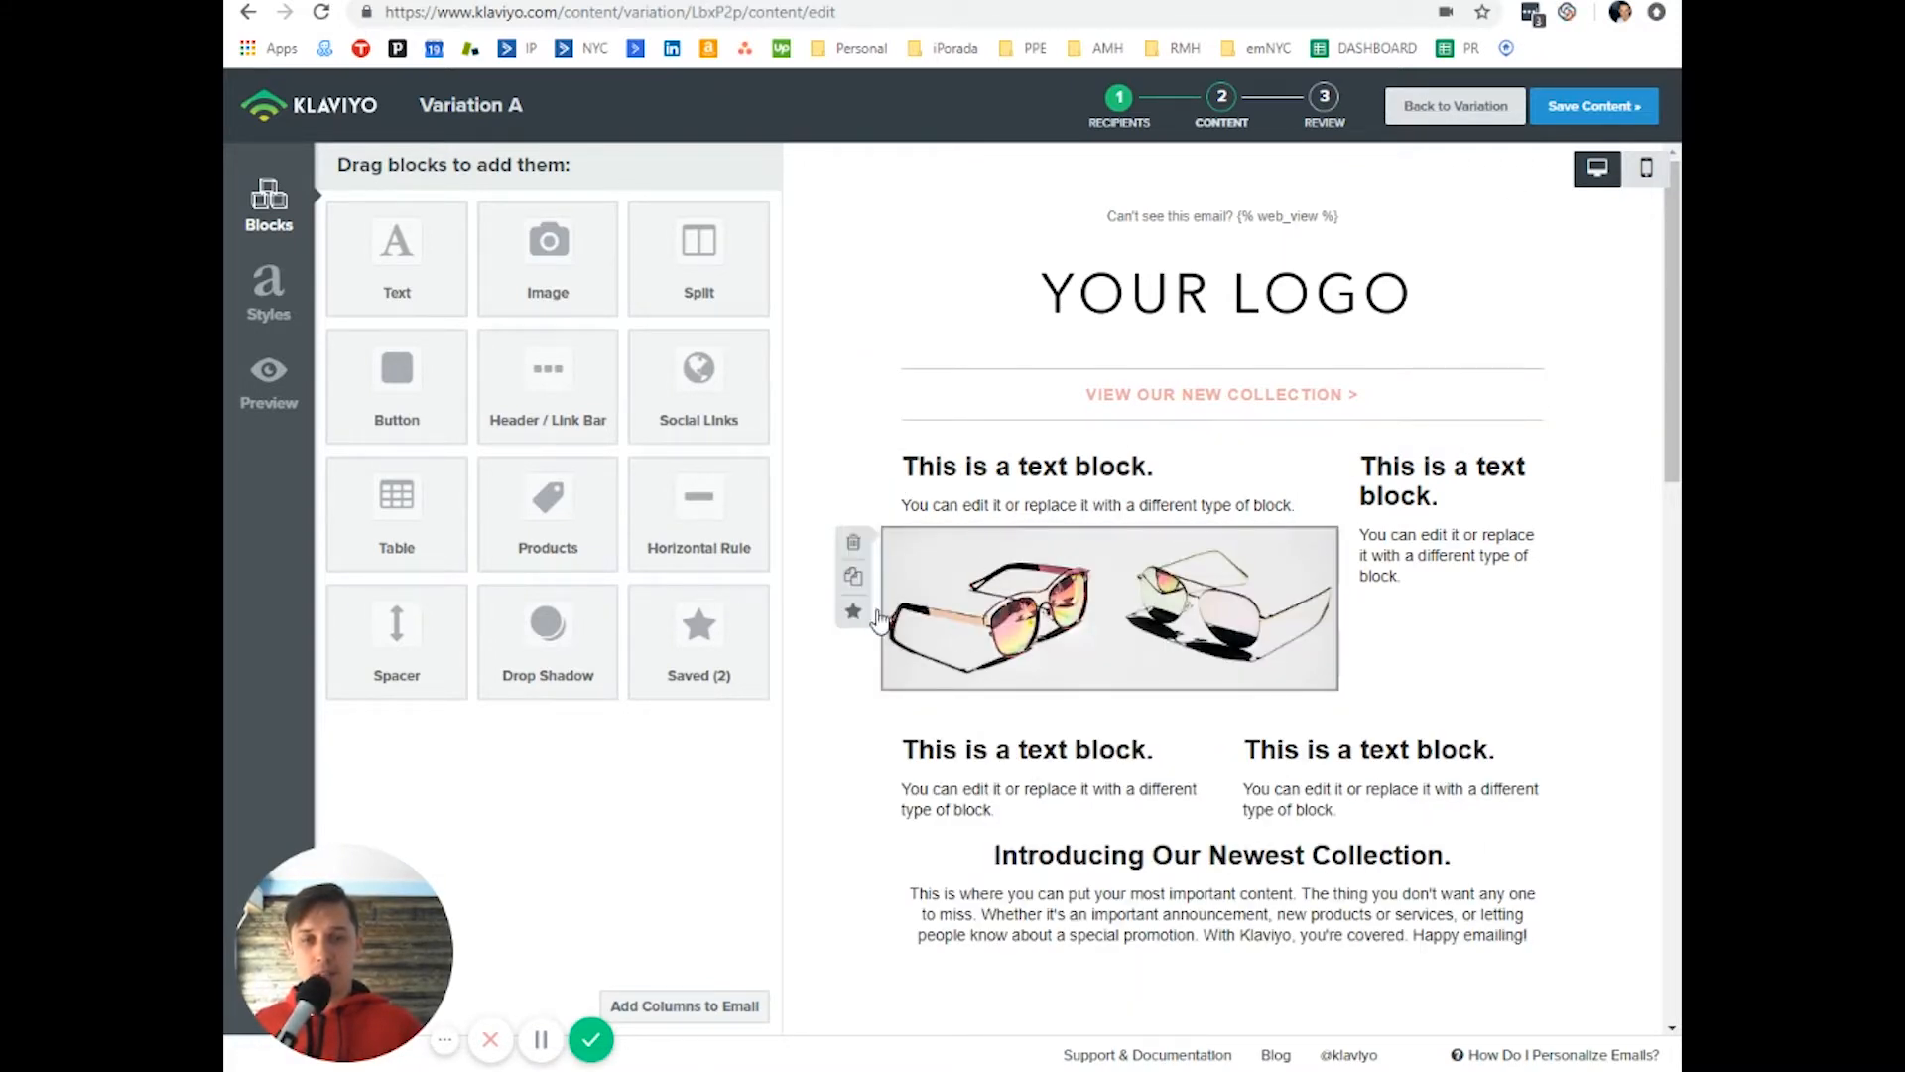
mouse_move(852, 577)
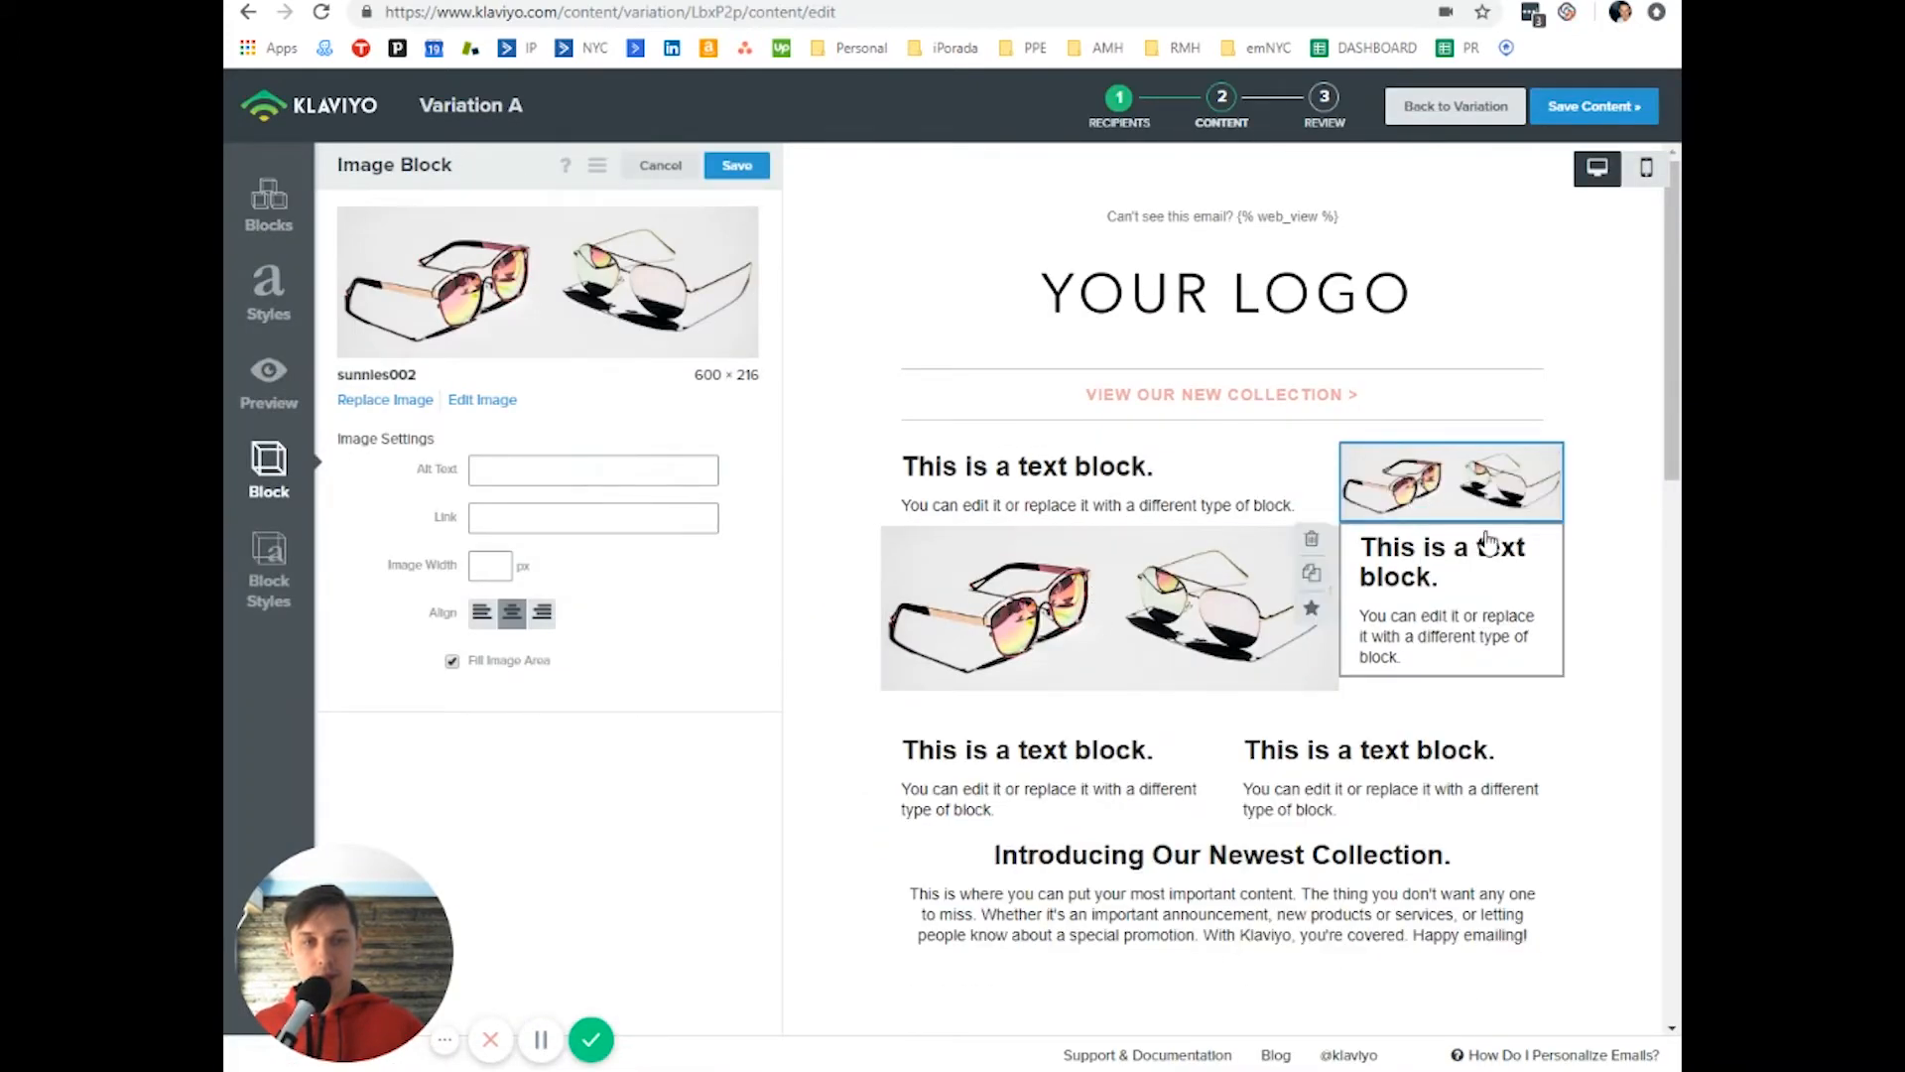
mouse_move(1651, 533)
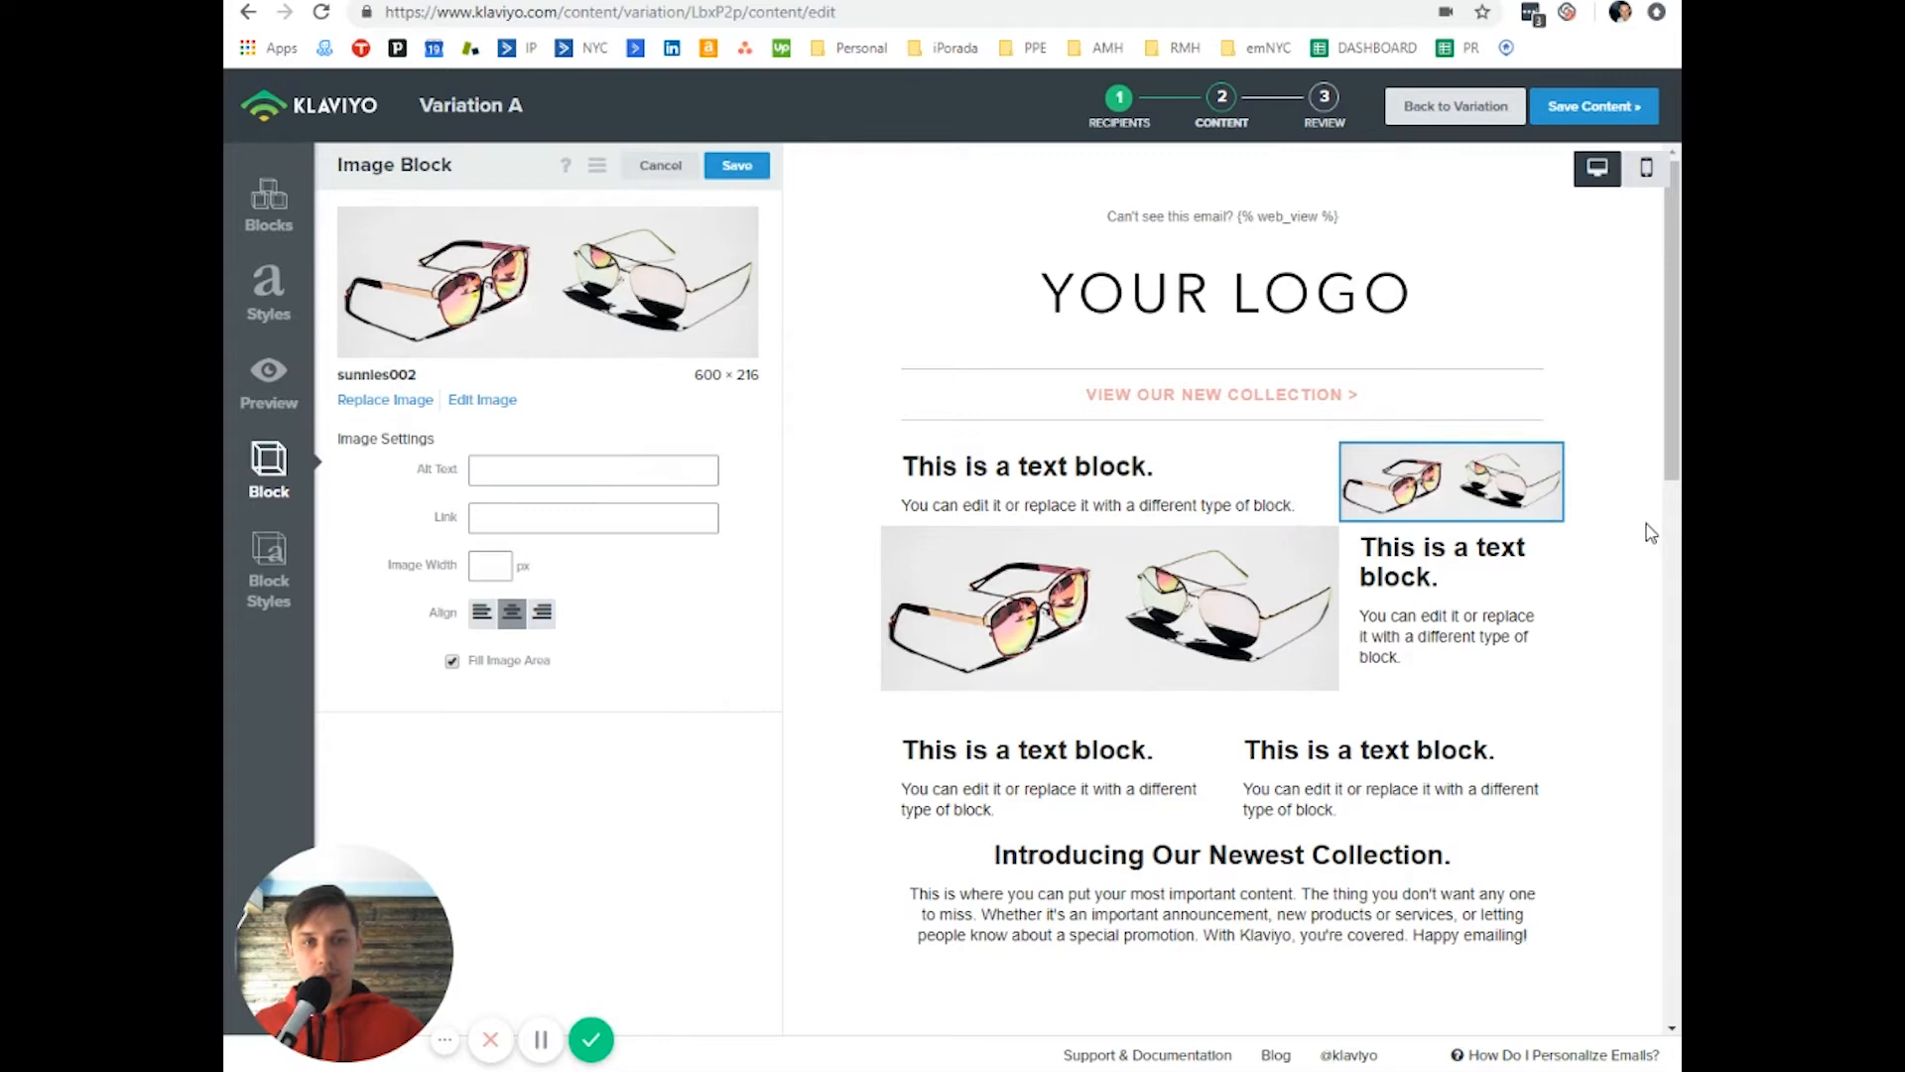
- Scroll the email to view the sunglasses images in the upper two-column row
scroll("down", 3)
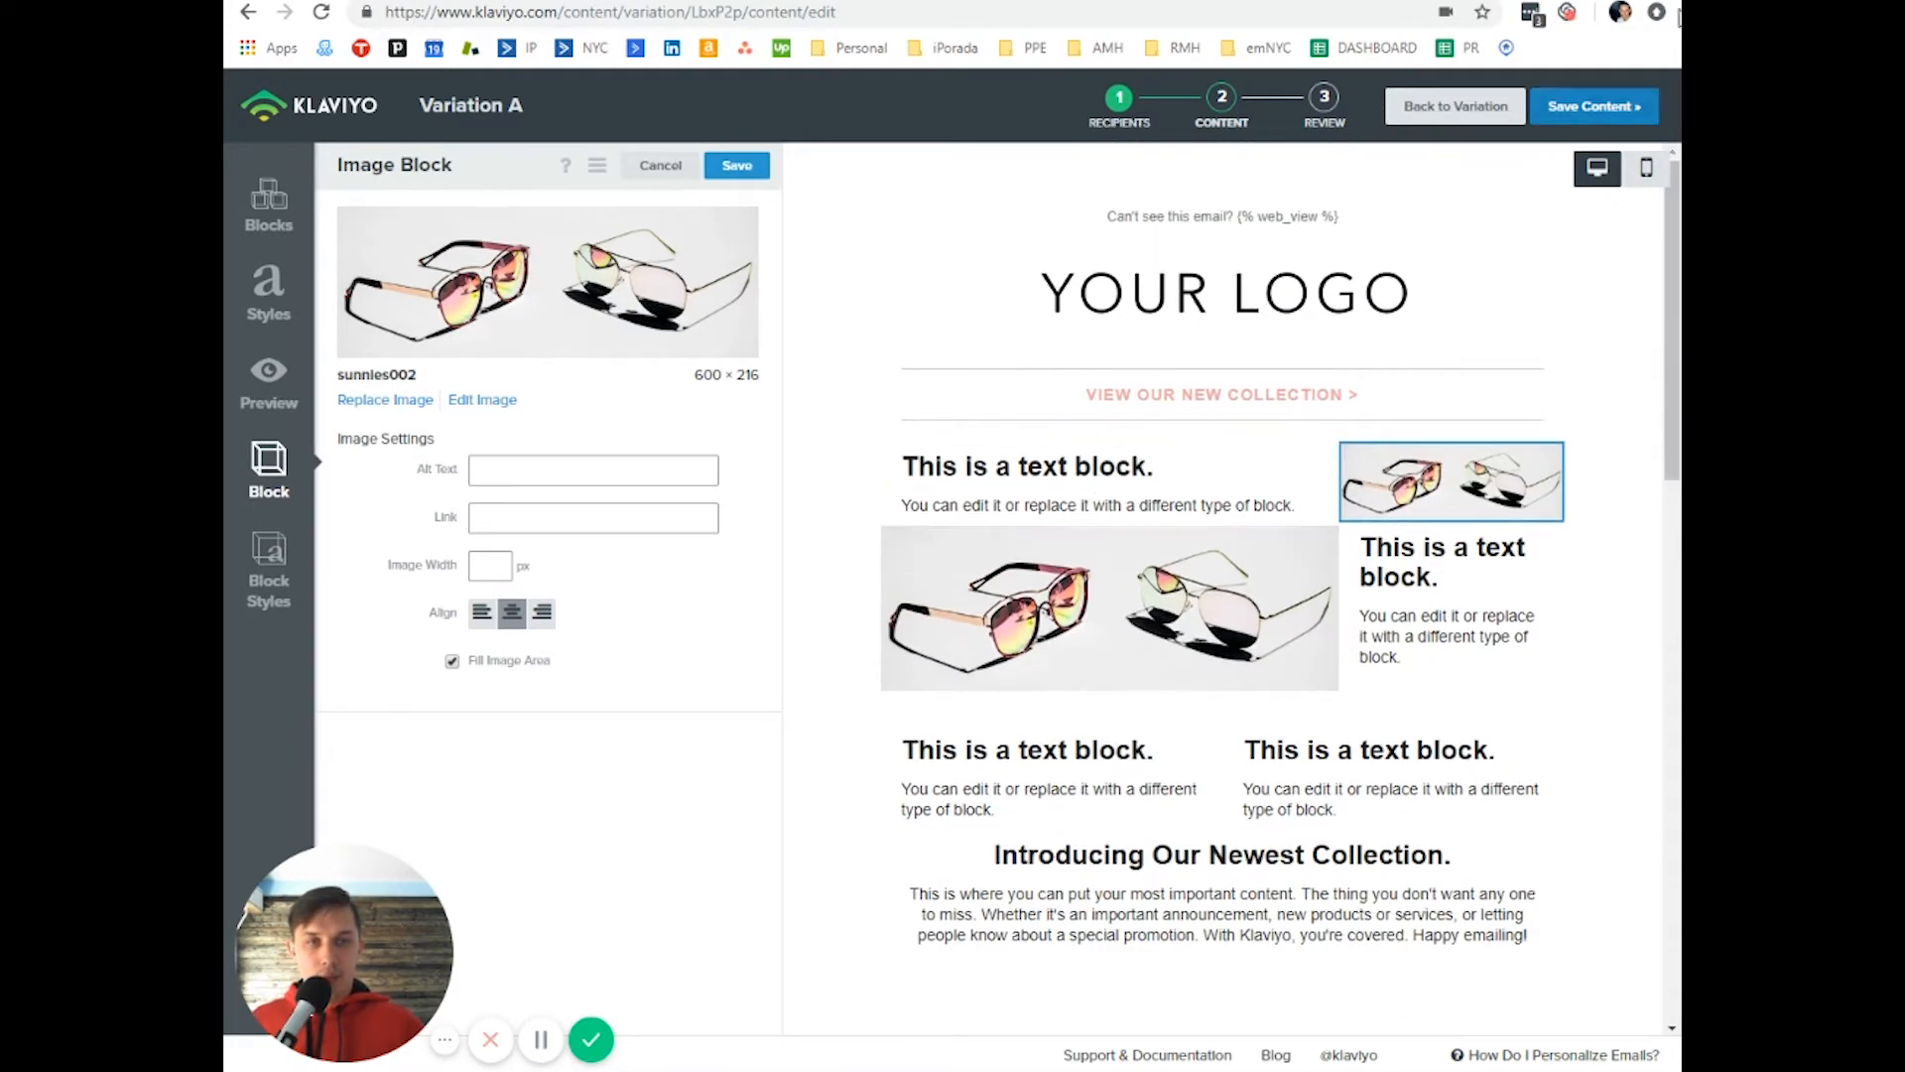
left_click(1626, 168)
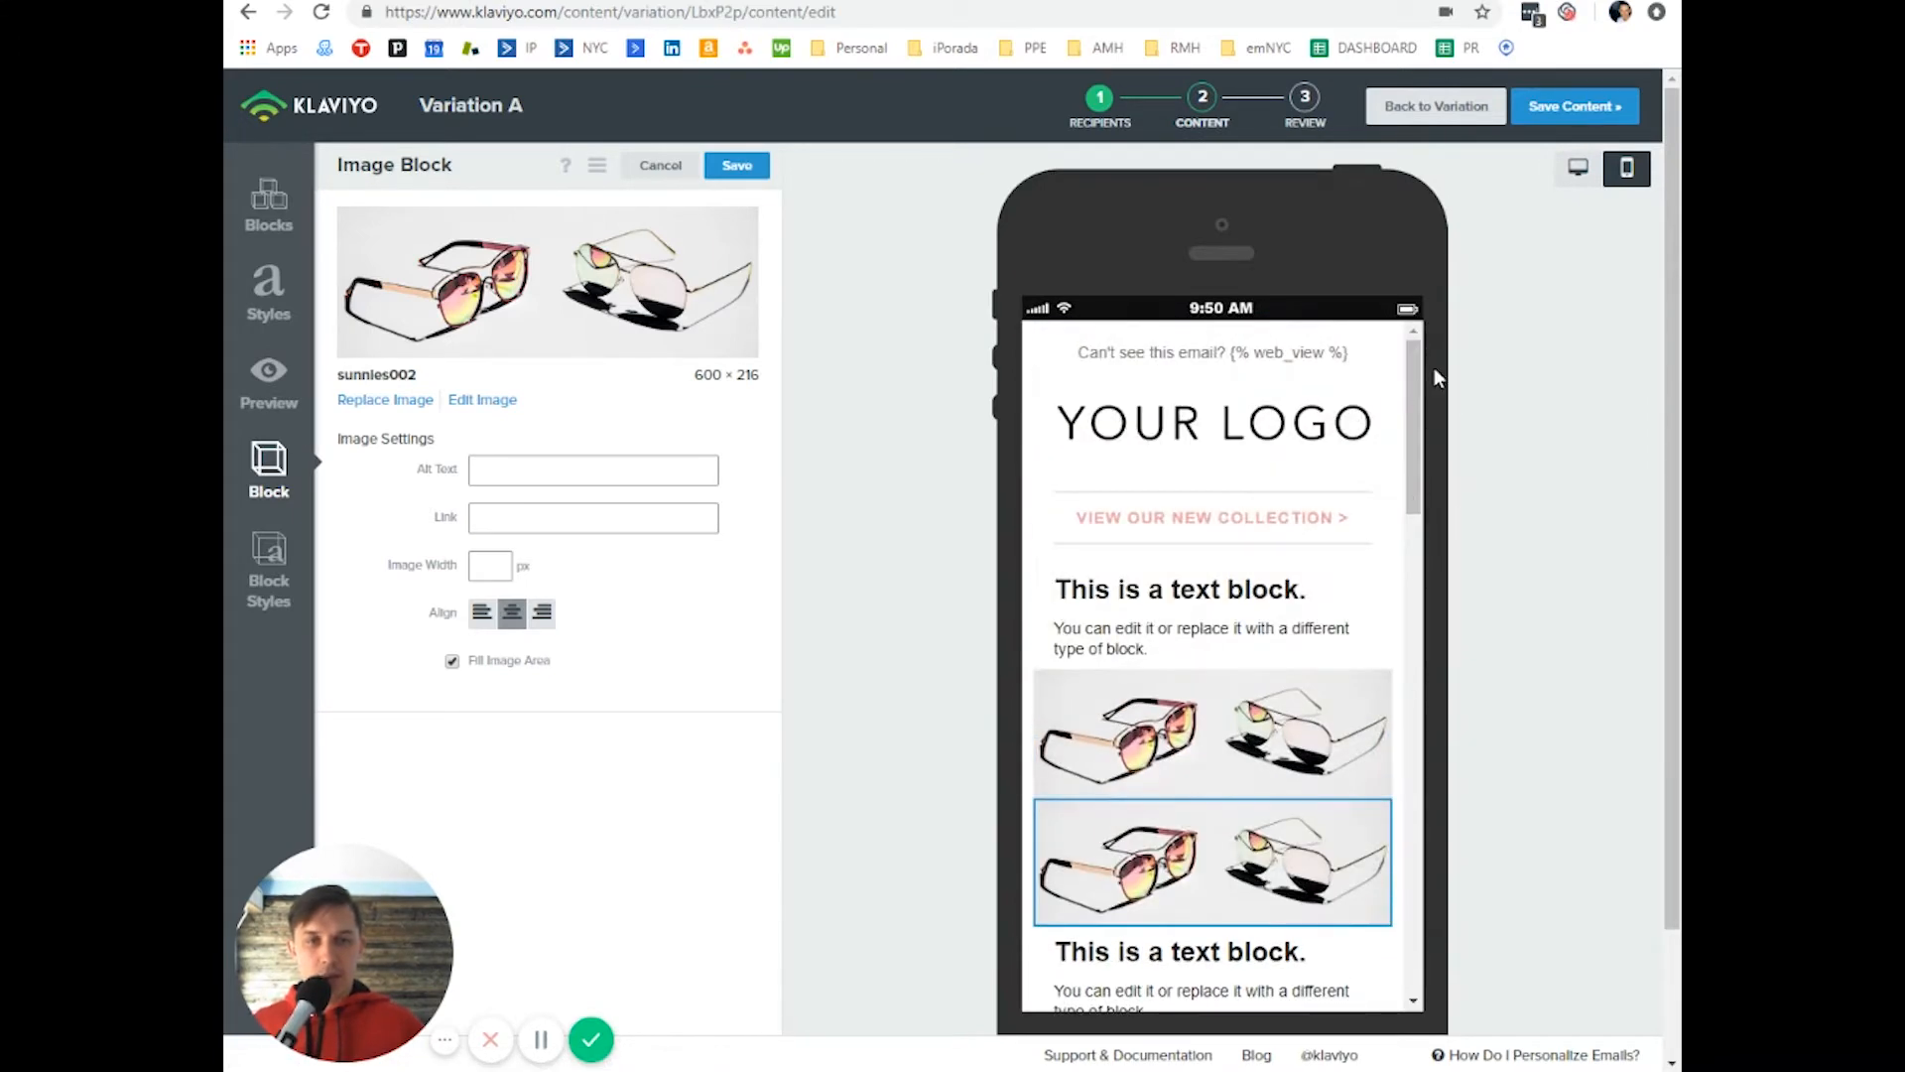
left_click(1576, 167)
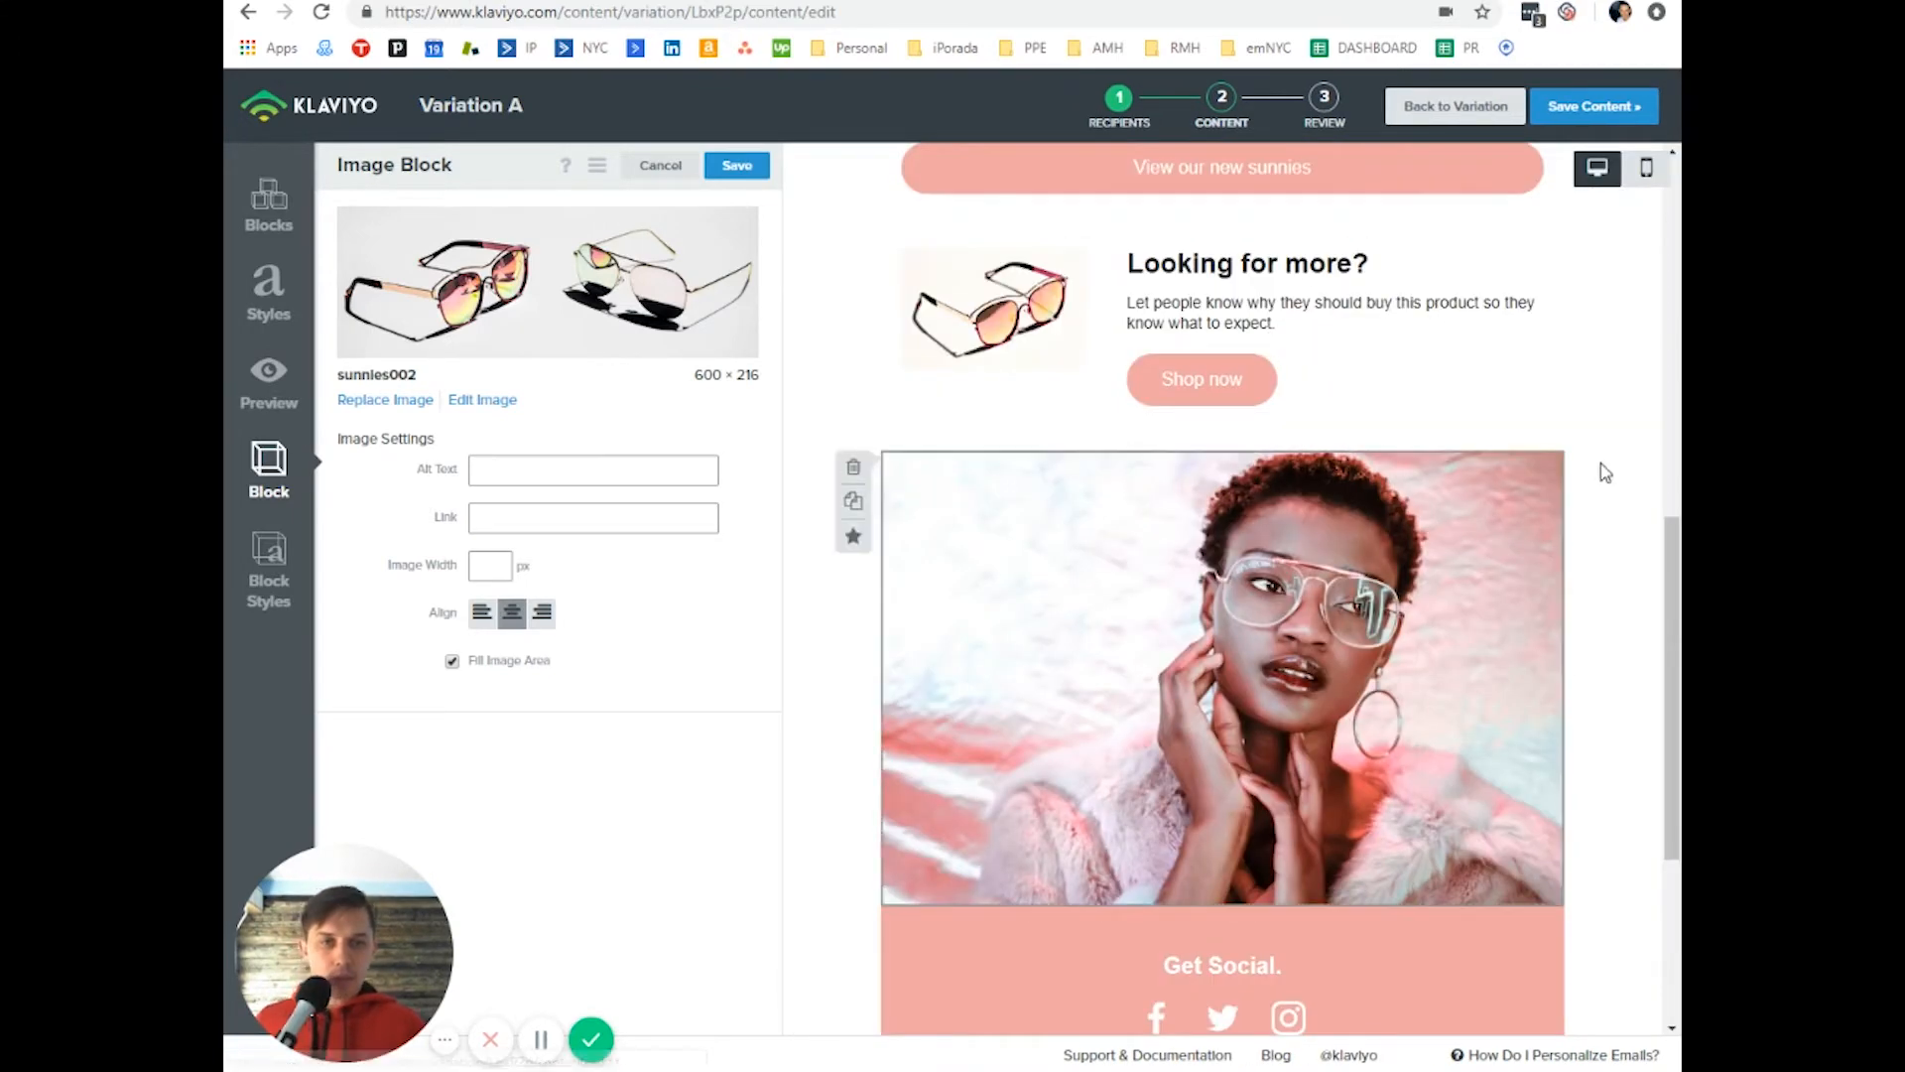